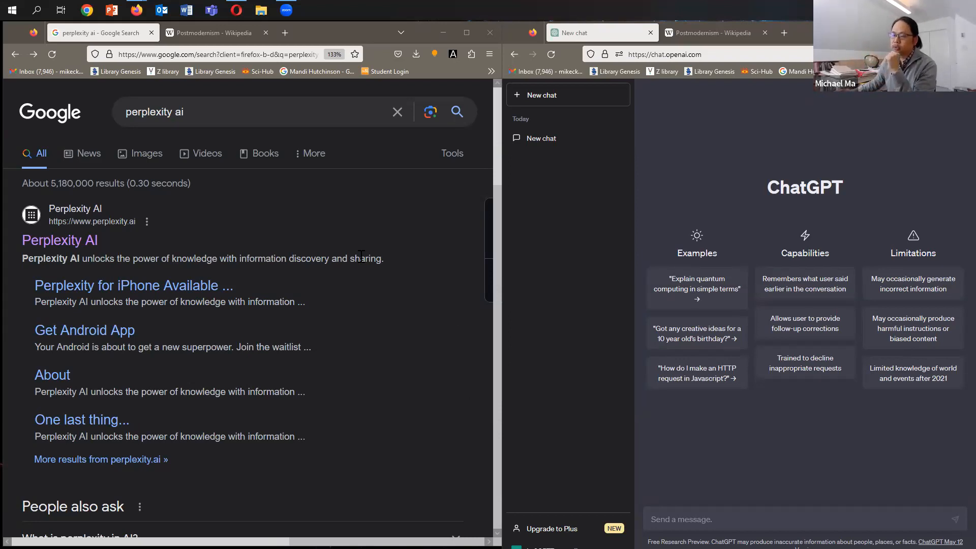
mouse_move(207, 205)
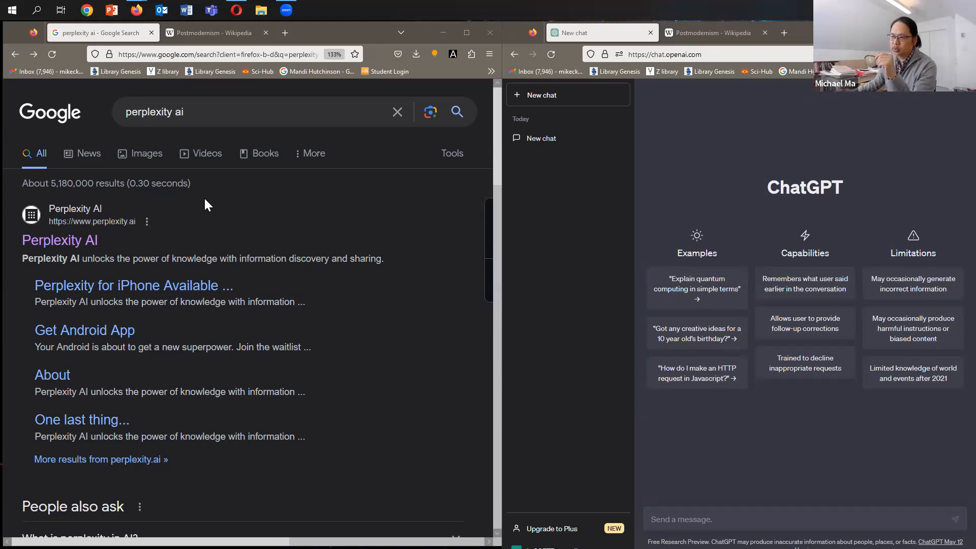
mouse_move(84, 180)
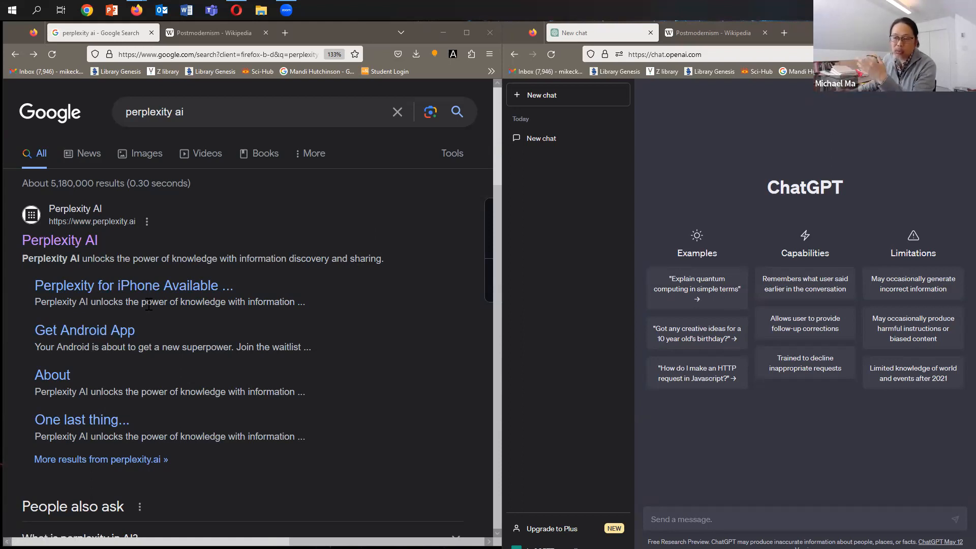
mouse_move(84, 330)
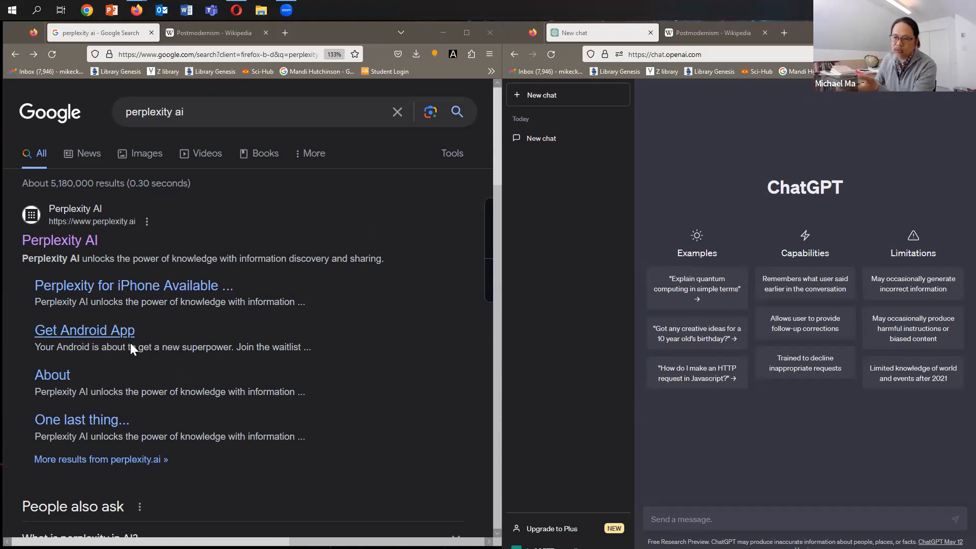
mouse_move(60, 240)
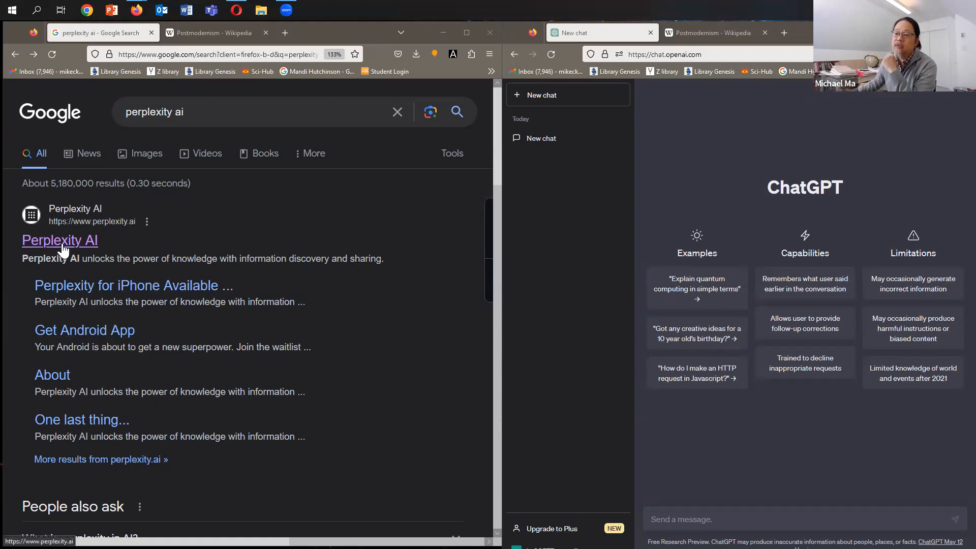
- Open Perplexity AI from the search results and enter 'Explain postmodernism' as the query
left_click(59, 241)
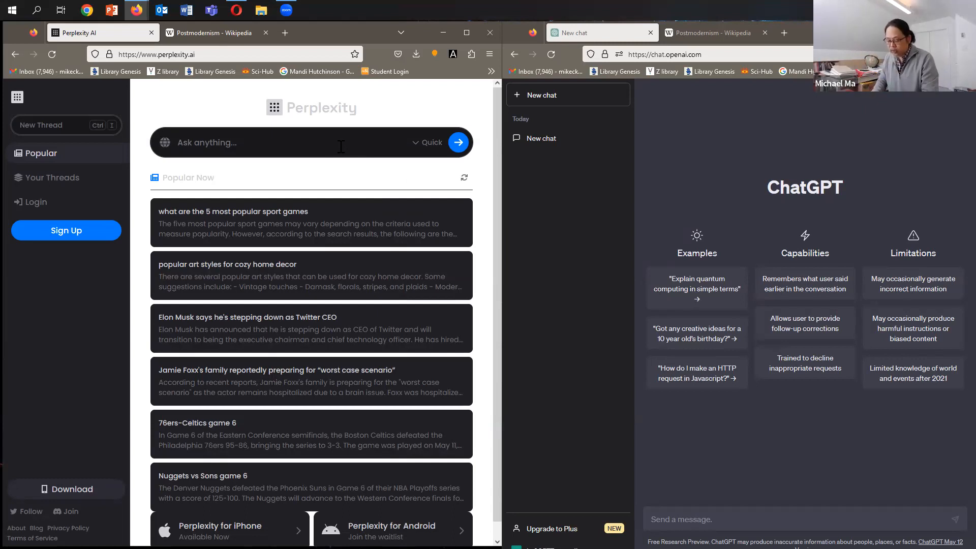
type("Explain p")
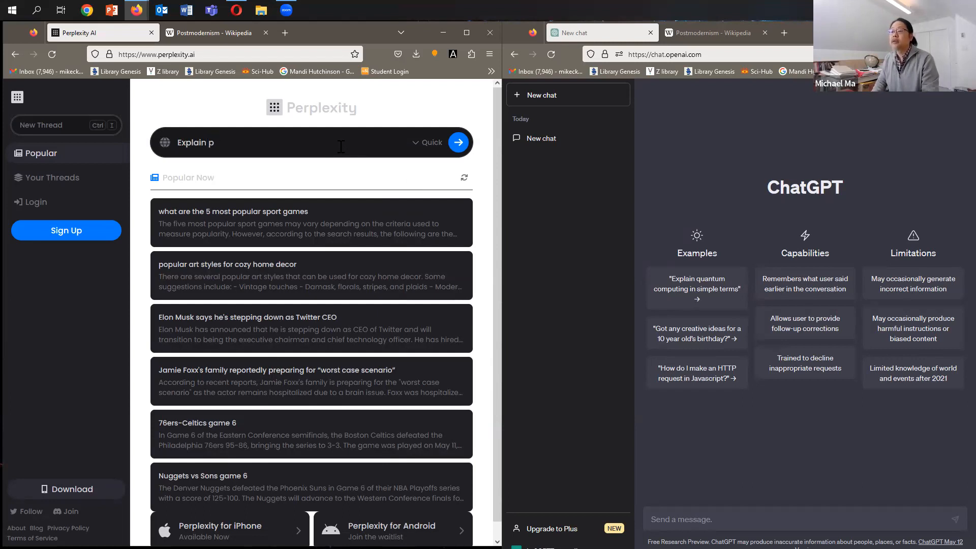
type("ostmodernism")
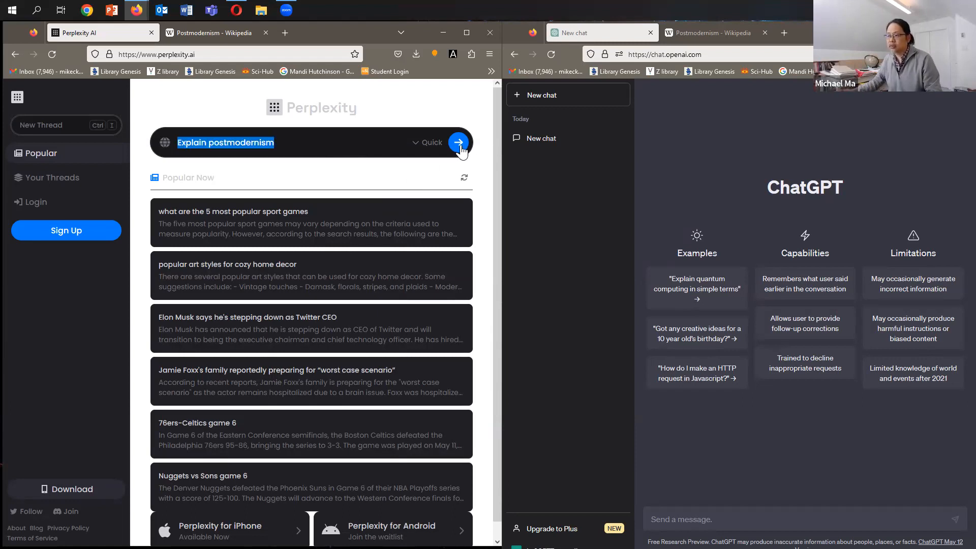
- Submit 'Explain postmodernism' and review the answer citing five sources
left_click(459, 142)
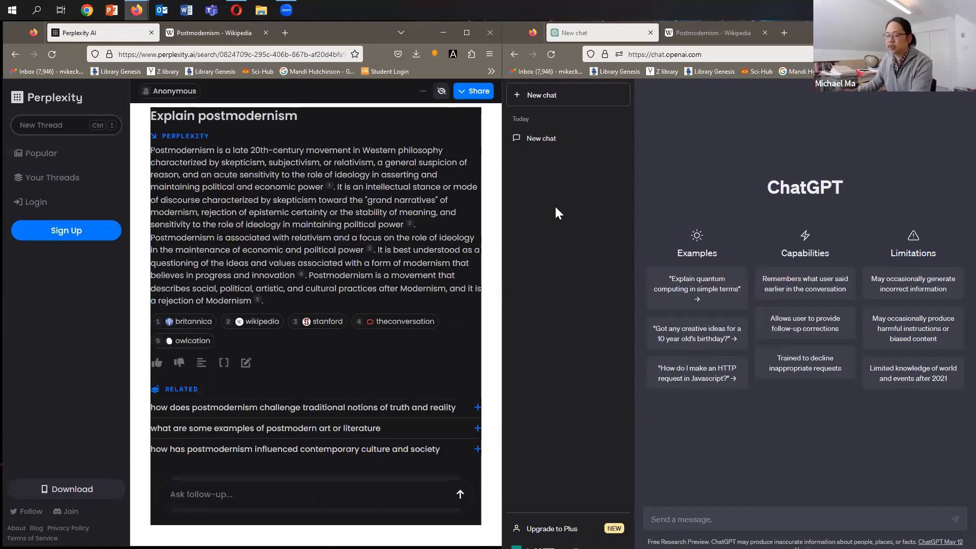
mouse_move(460, 493)
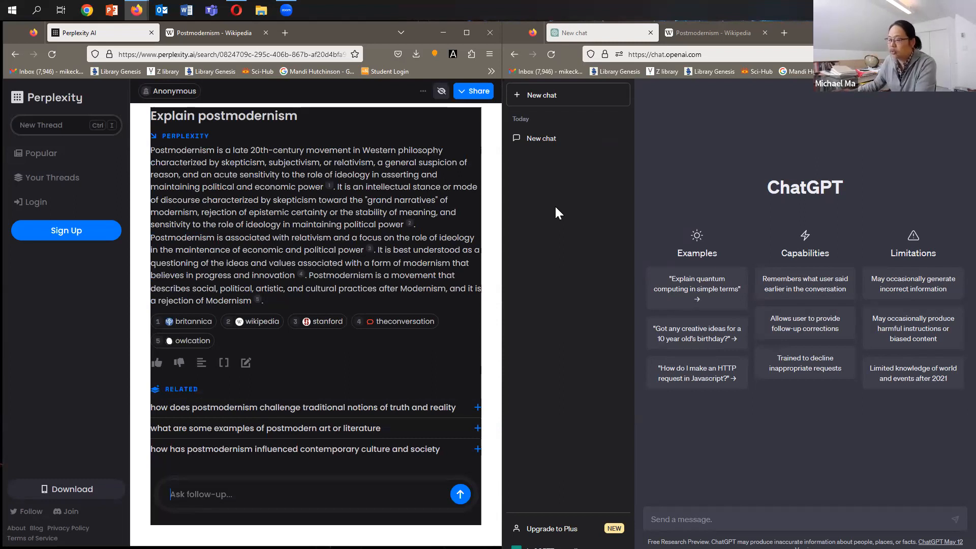
mouse_move(649, 191)
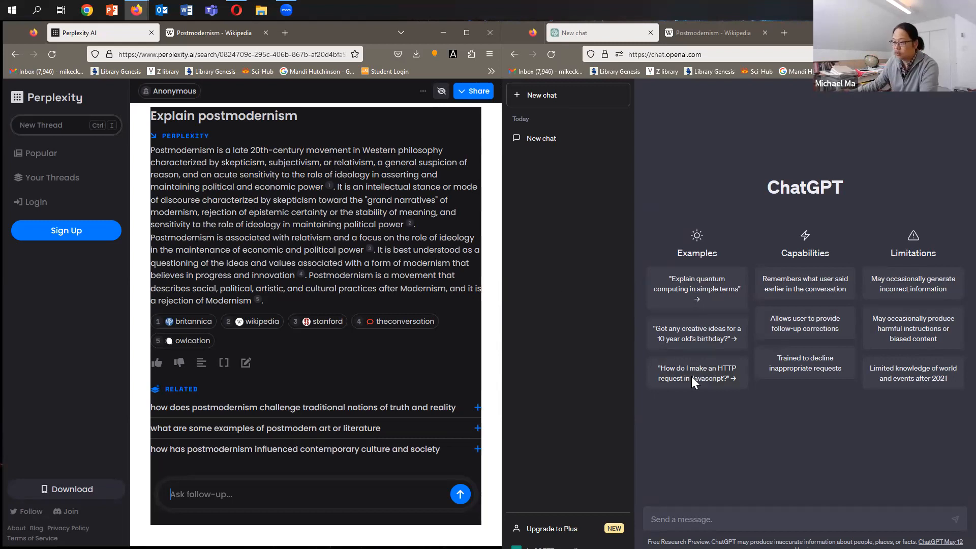
- Ask ChatGPT 'Explain postmodernism' for a comparison answer
type("Explain postmodernism")
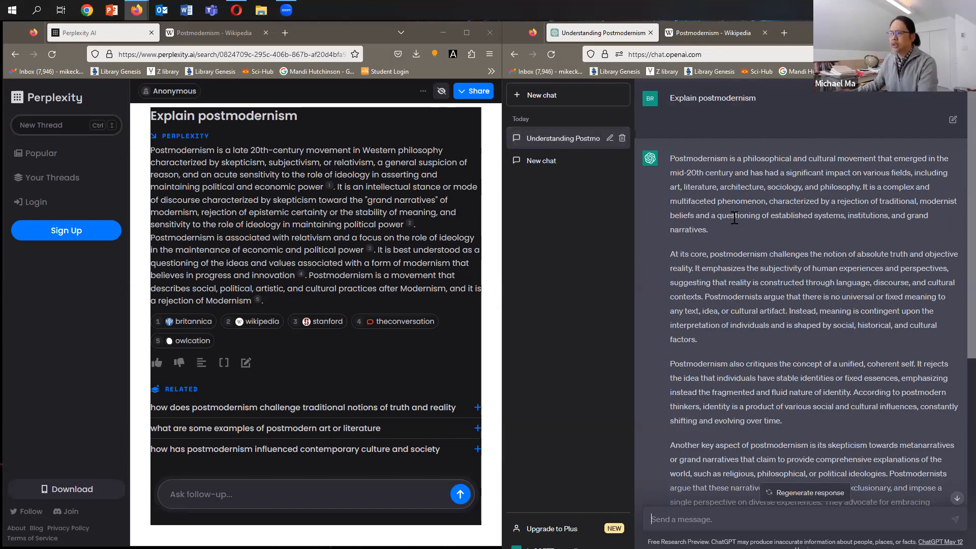
mouse_move(491, 249)
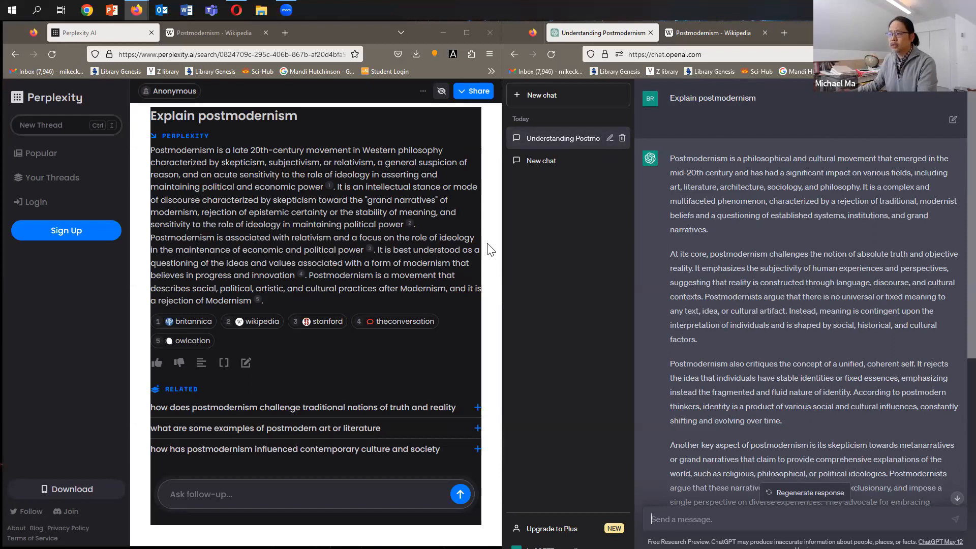
mouse_move(757, 360)
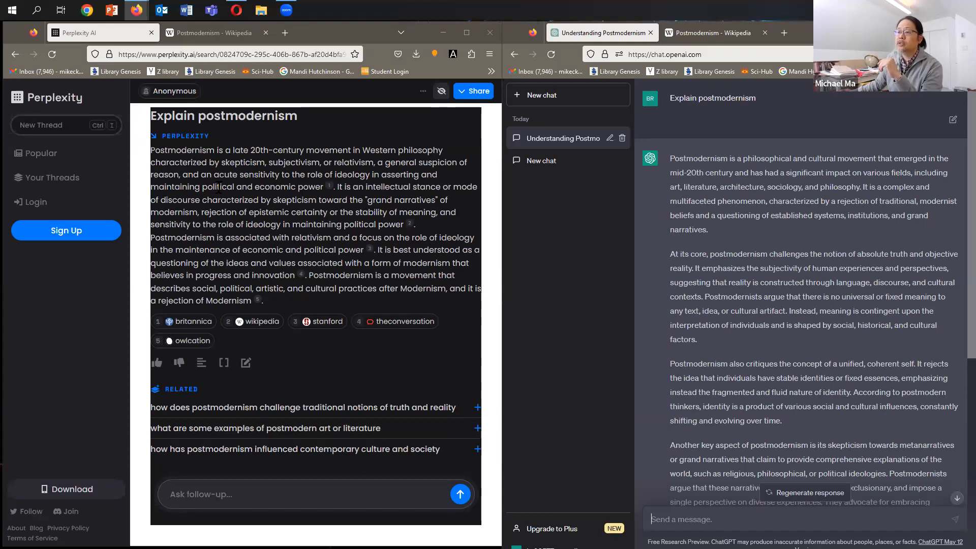
mouse_move(329, 186)
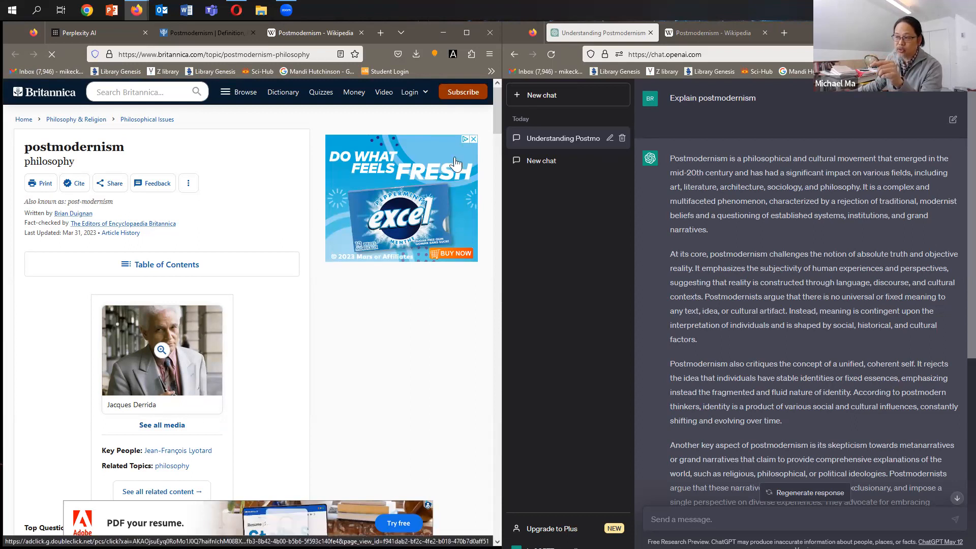
- Scroll Britannica's postmodernism article and close the Premium Subscription popup
scroll("down", 3)
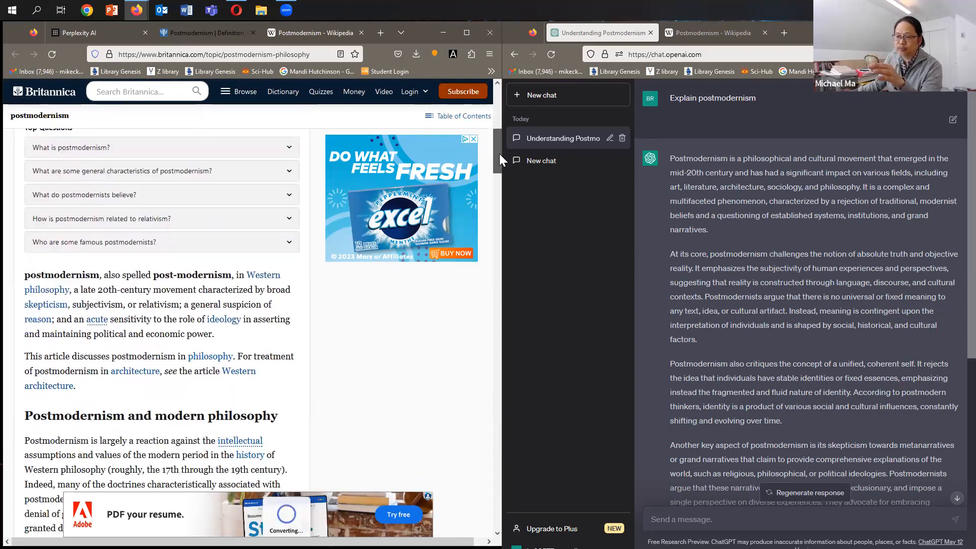
scroll("down", 3)
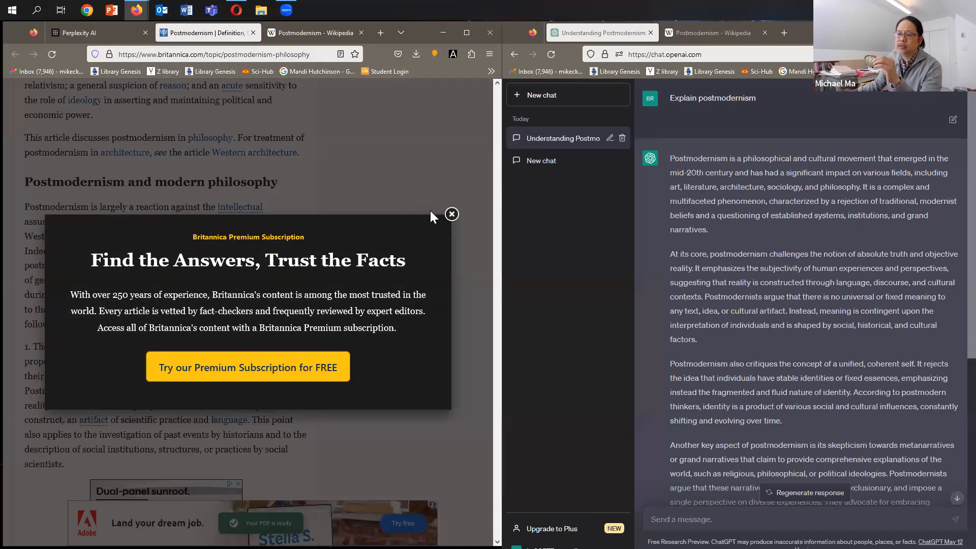
left_click(452, 214)
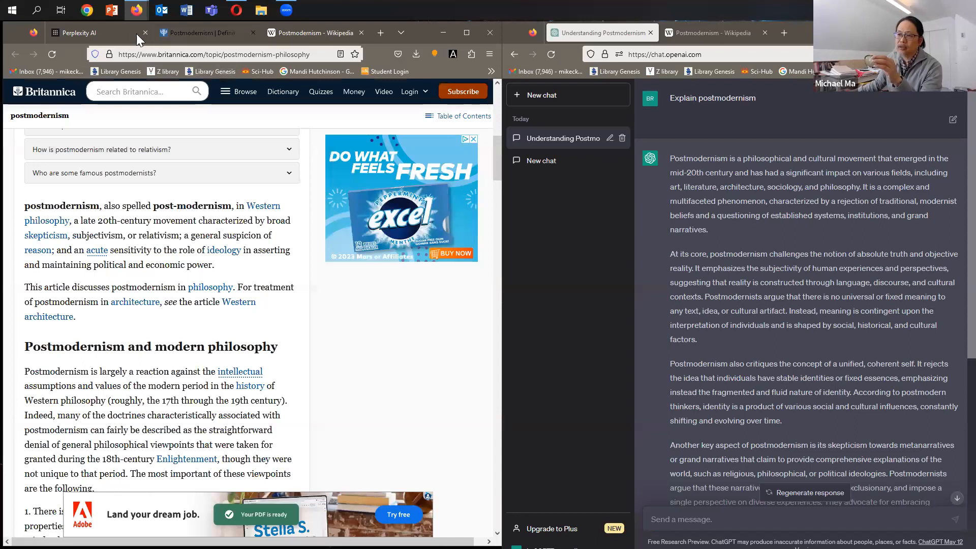
- Switch back to the Perplexity AI tab showing the cited postmodernism answer
left_click(80, 33)
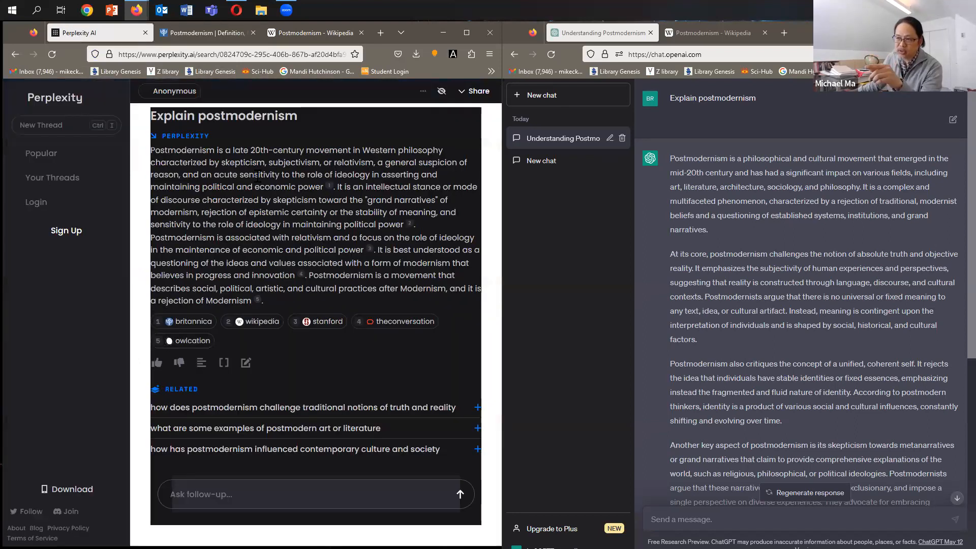
mouse_move(329, 189)
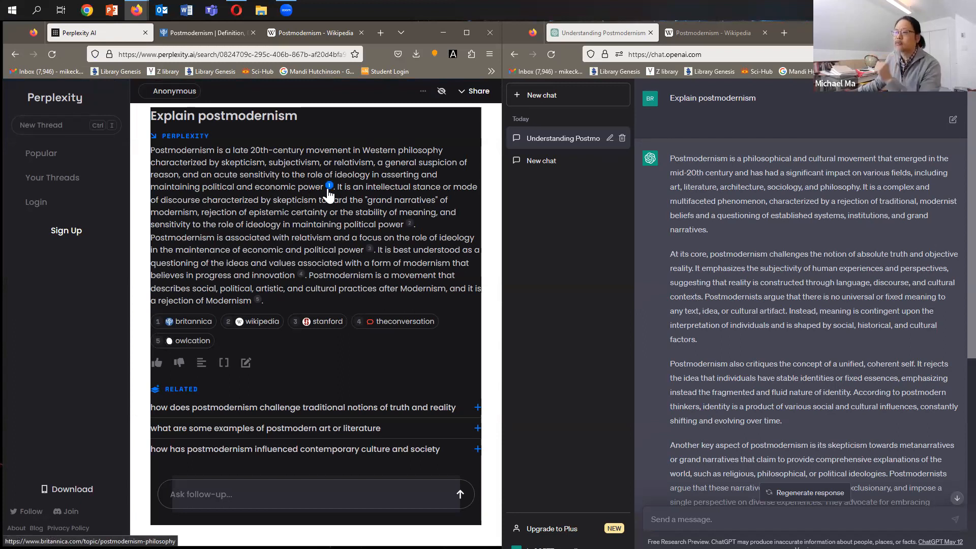
mouse_move(349, 199)
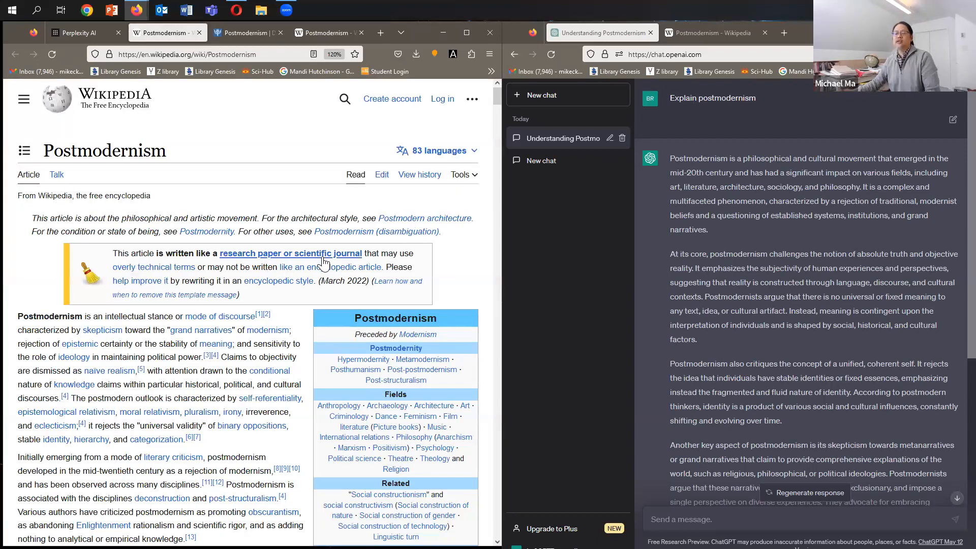
- Match Perplexity's sentence on skepticism toward grand narratives with Wikipedia's definition
scroll("down", 3)
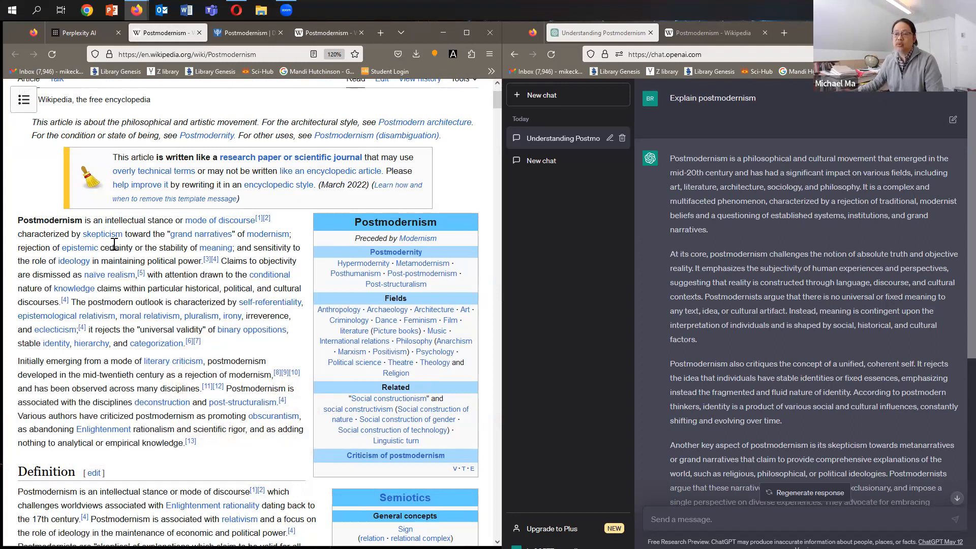
mouse_move(122, 223)
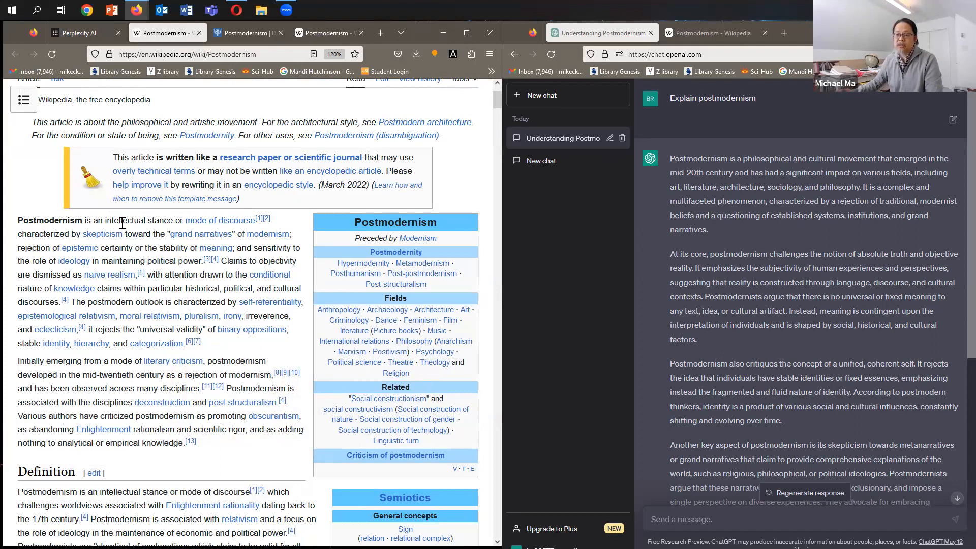
mouse_move(87, 233)
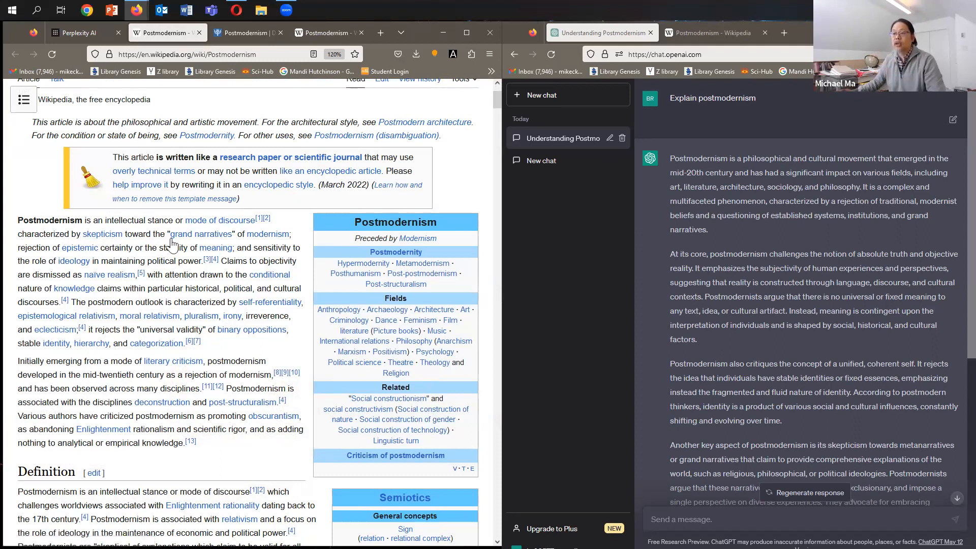
left_click(75, 33)
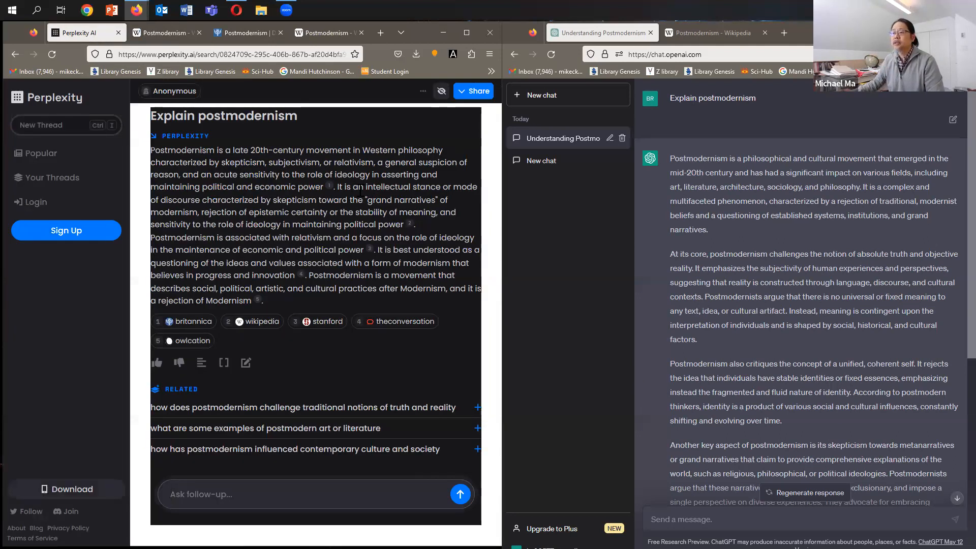
left_click_drag(338, 186, 411, 186)
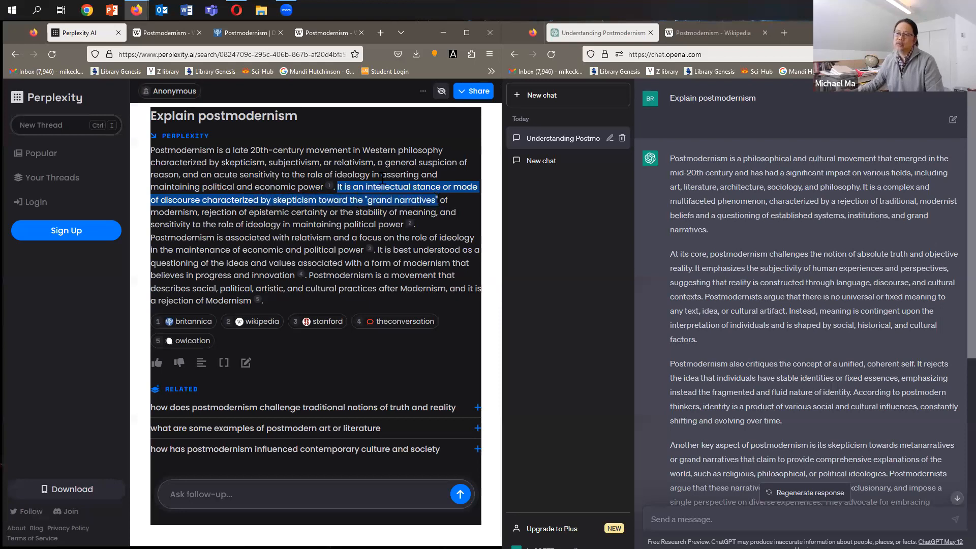
left_click(162, 33)
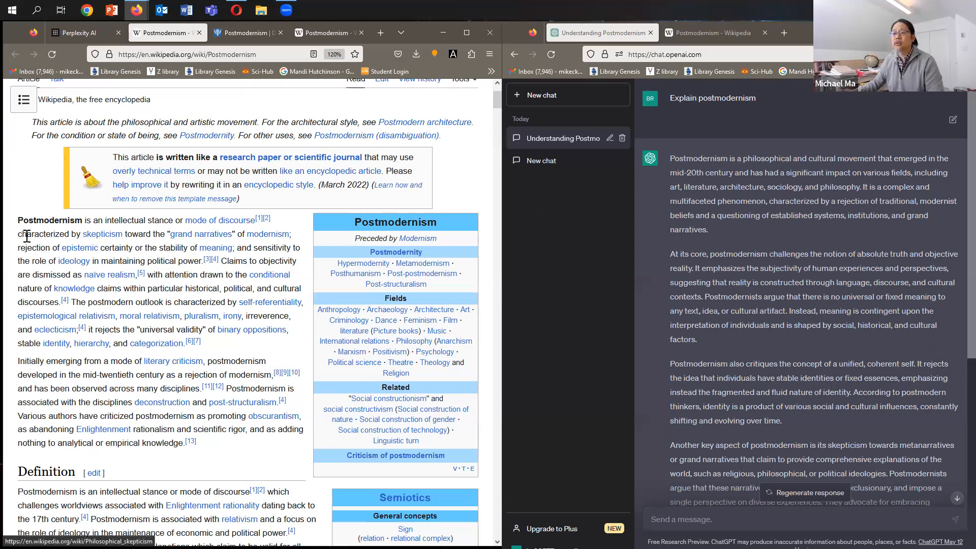
left_click_drag(17, 233, 141, 247)
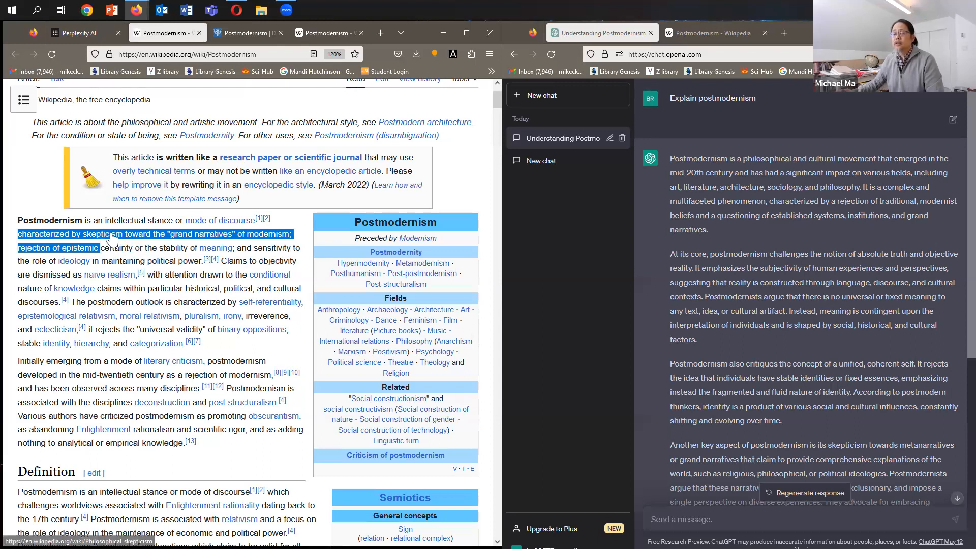
- Flip between the Perplexity and Wikipedia tabs, scroll the article, and return to Perplexity
left_click(75, 33)
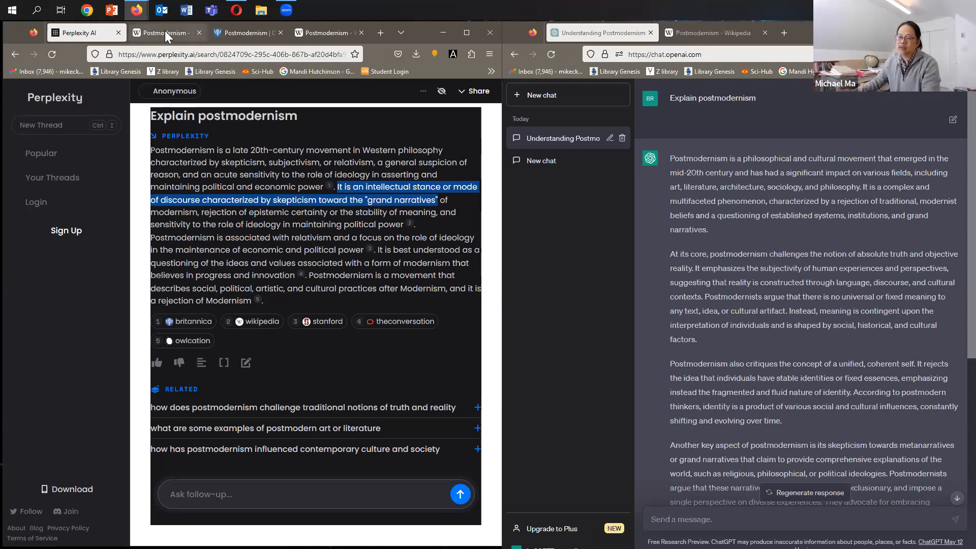
left_click(162, 33)
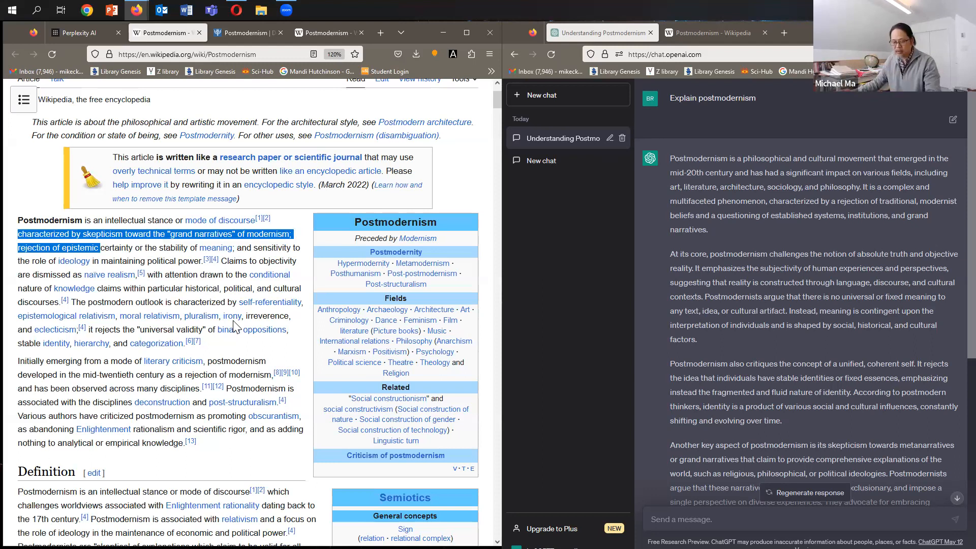
left_click(81, 32)
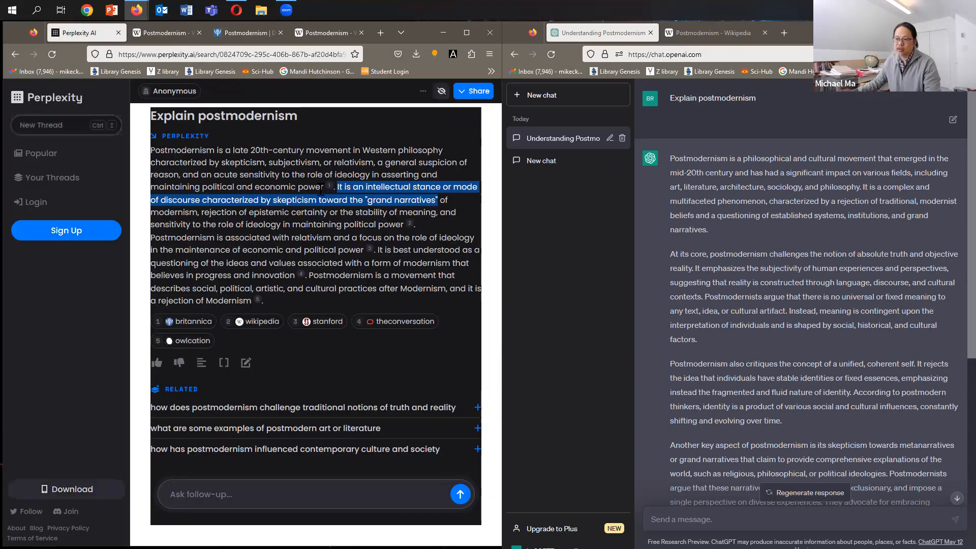
left_click(165, 33)
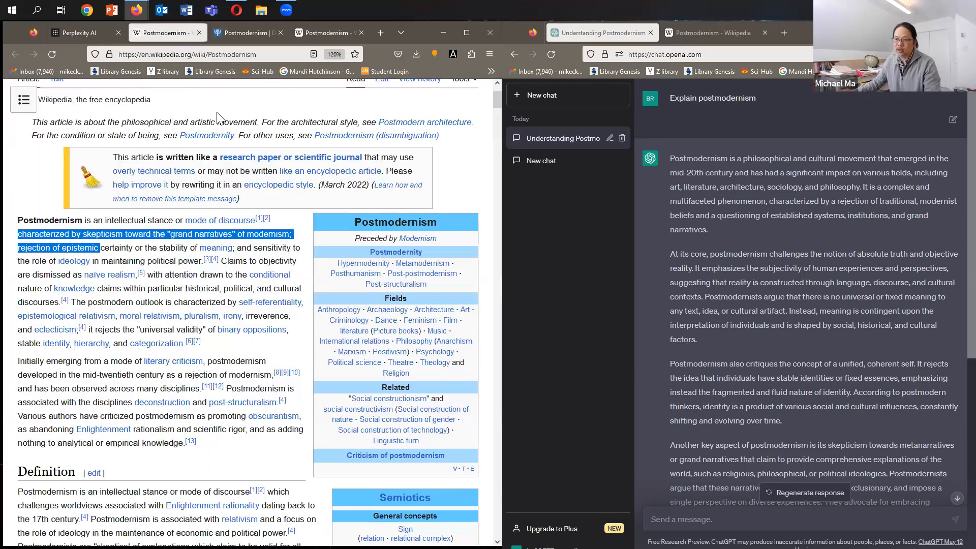
scroll("down", 3)
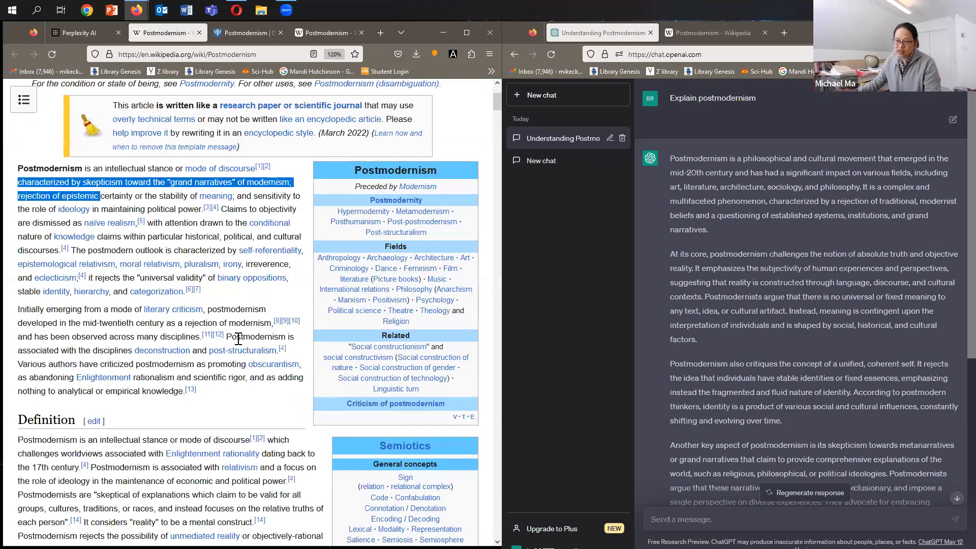
scroll("down", 3)
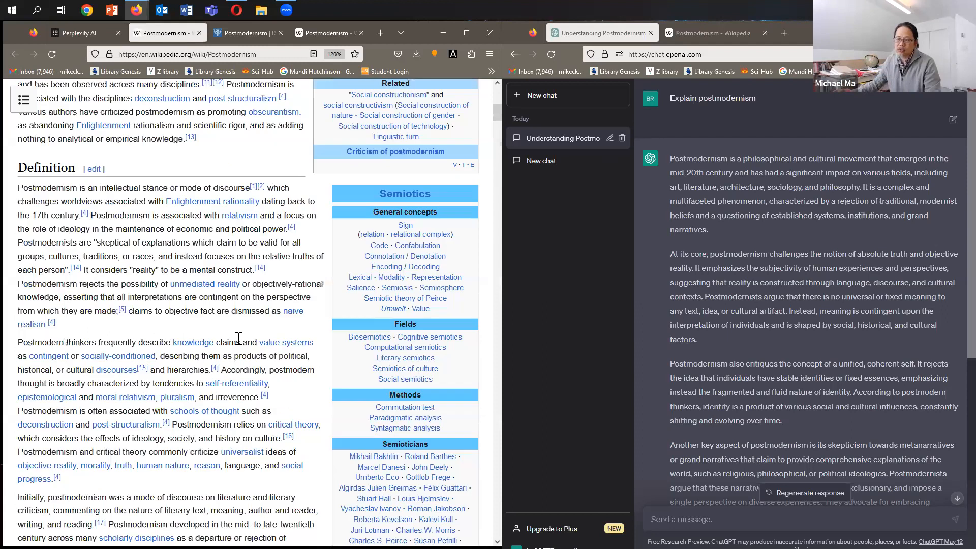
left_click(78, 32)
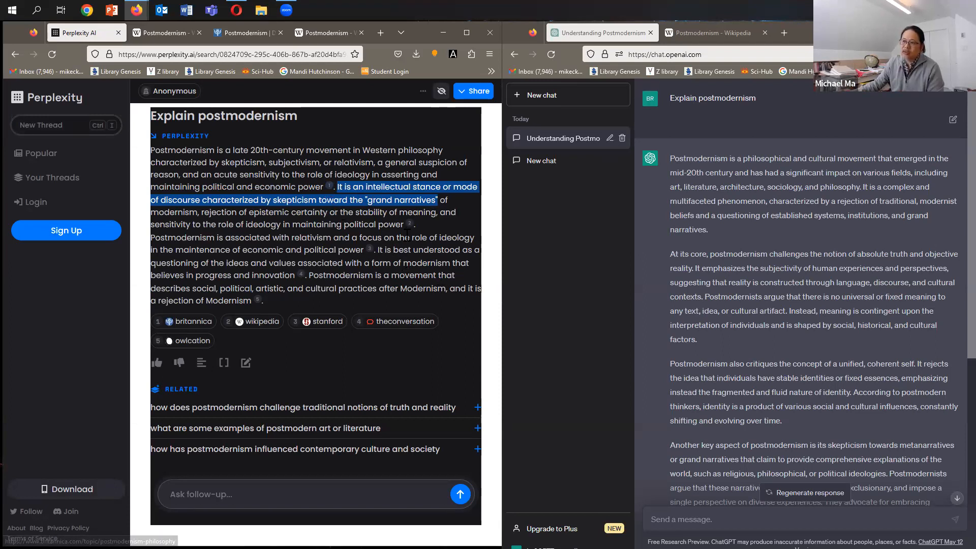
mouse_move(371, 255)
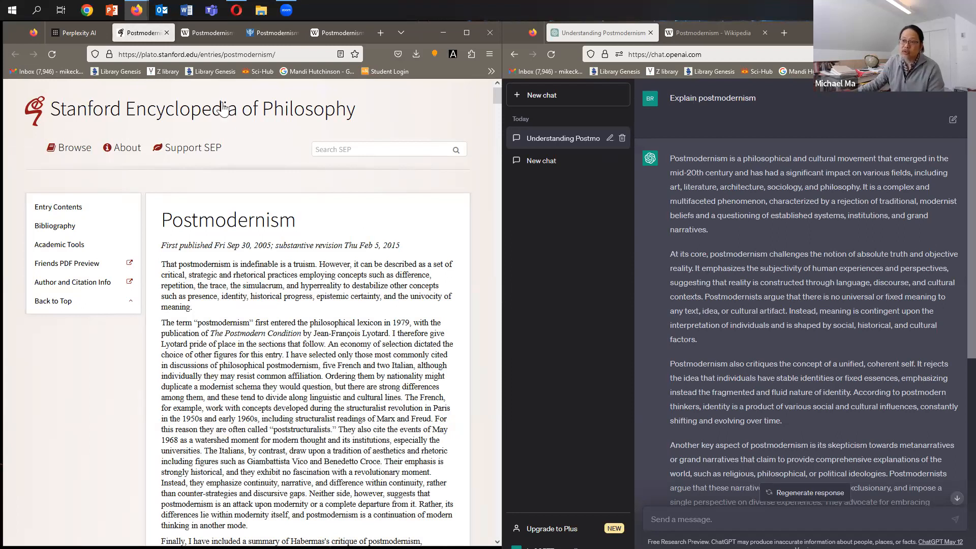
mouse_move(75, 33)
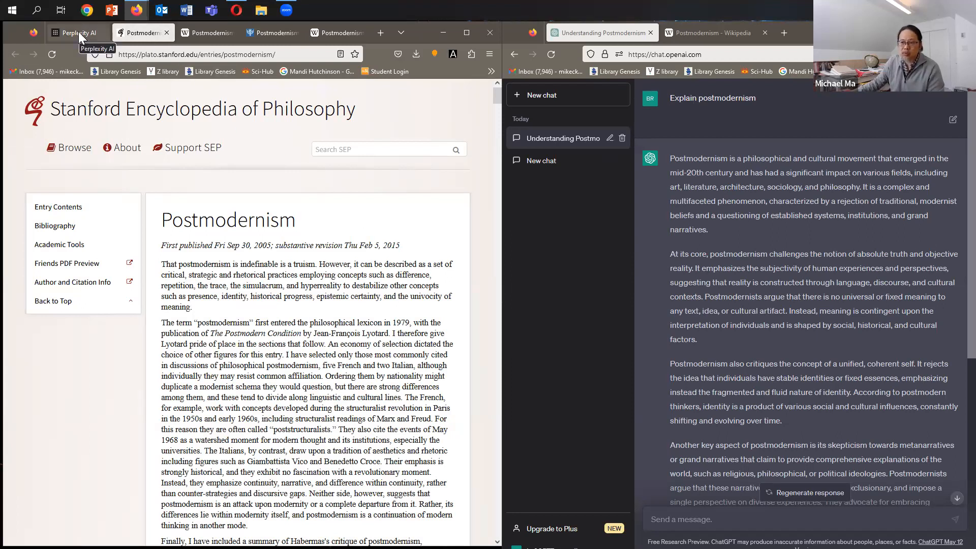
- Review the Stanford and The Conversation sources, then return to Perplexity's answer
left_click(74, 33)
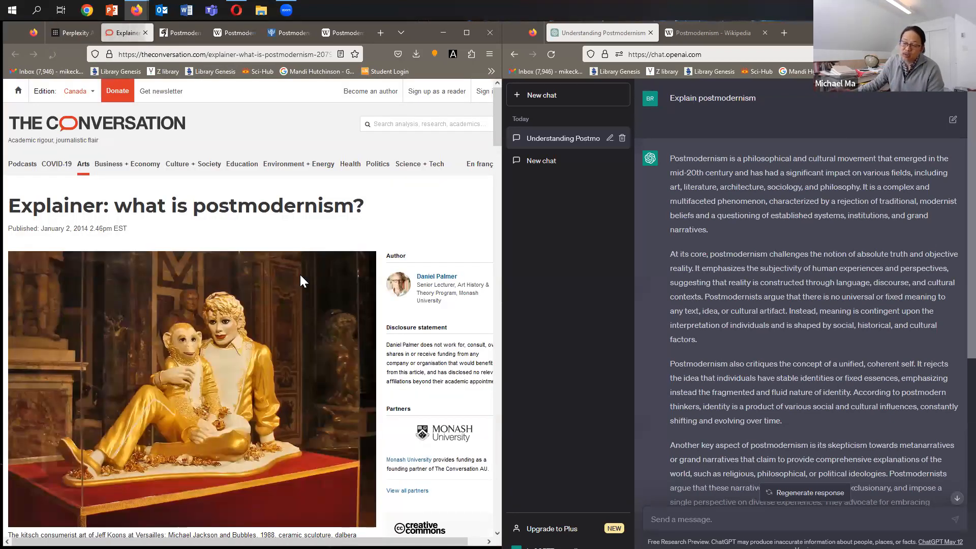
mouse_move(333, 355)
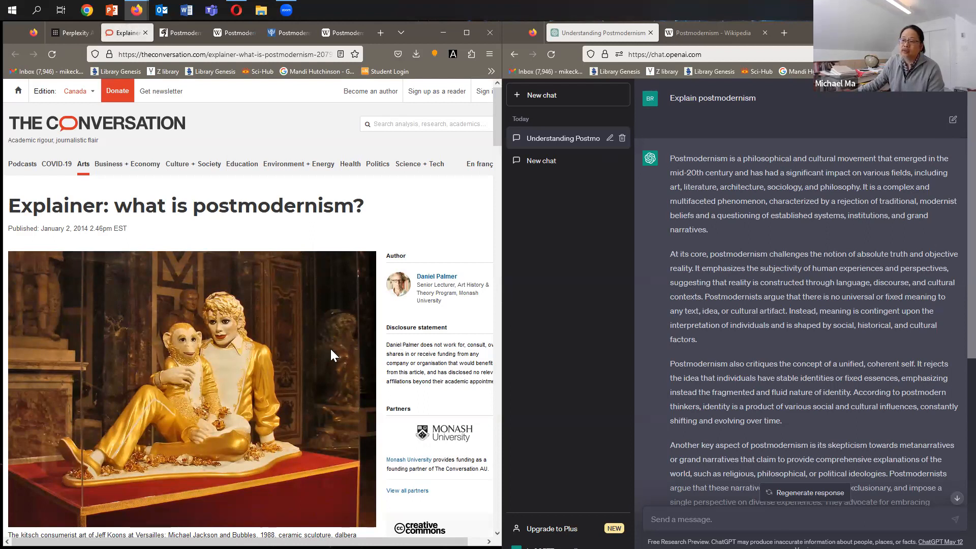
scroll("down", 3)
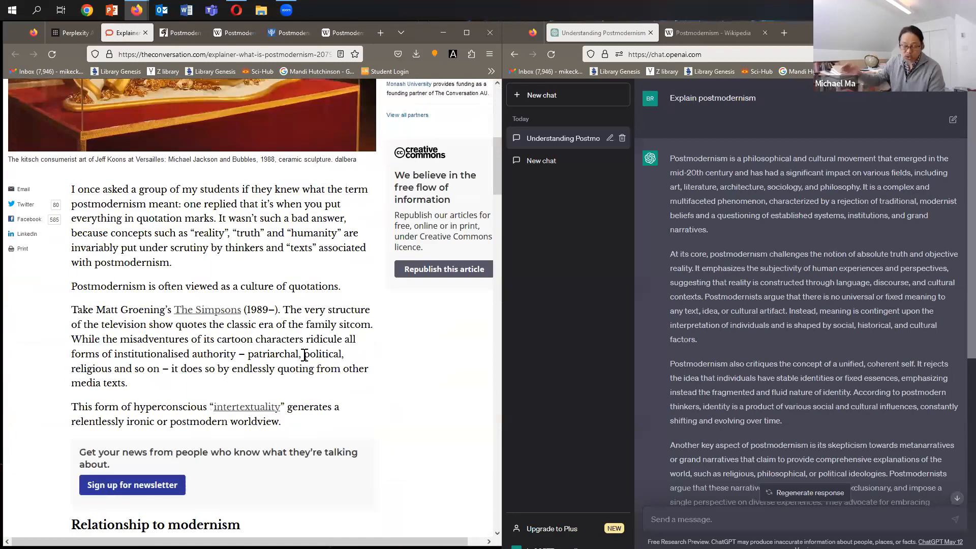
mouse_move(314, 324)
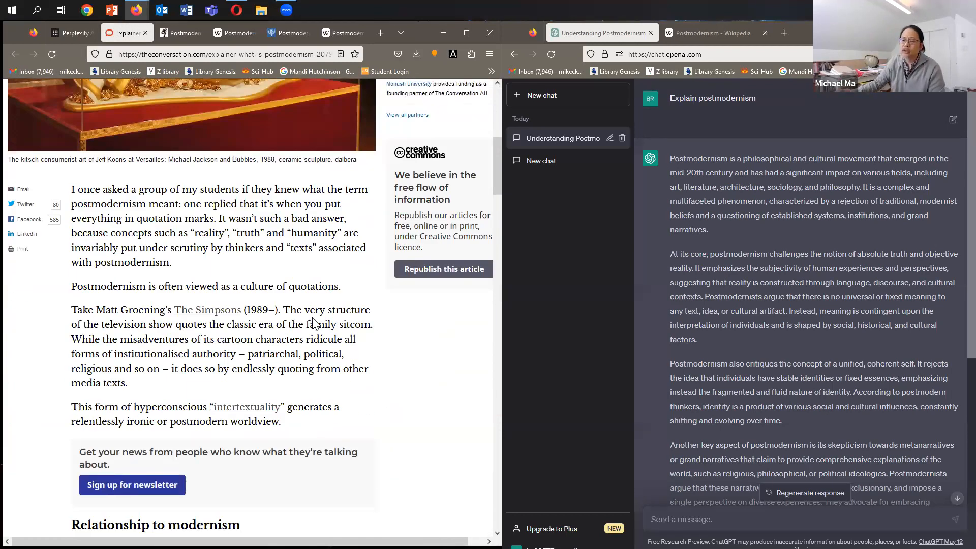
left_click(69, 33)
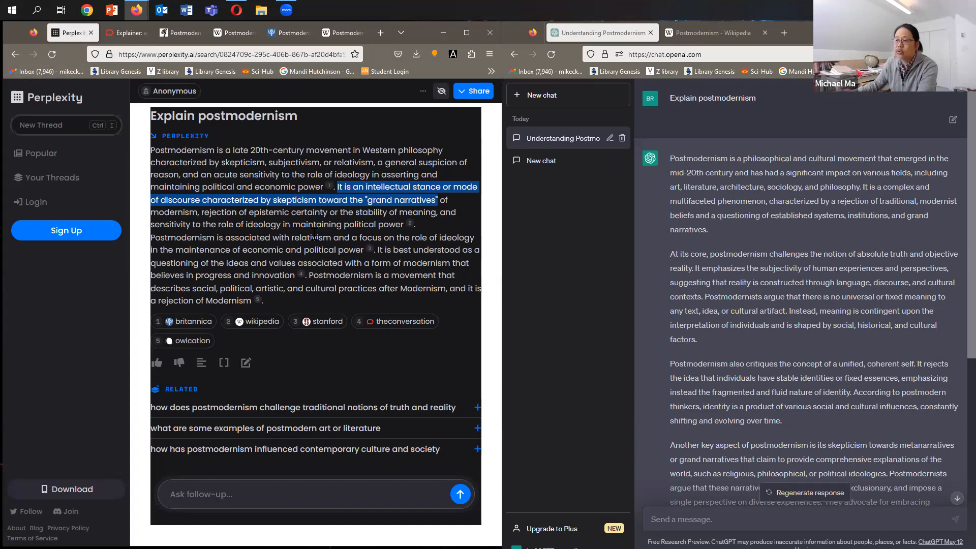
mouse_move(313, 305)
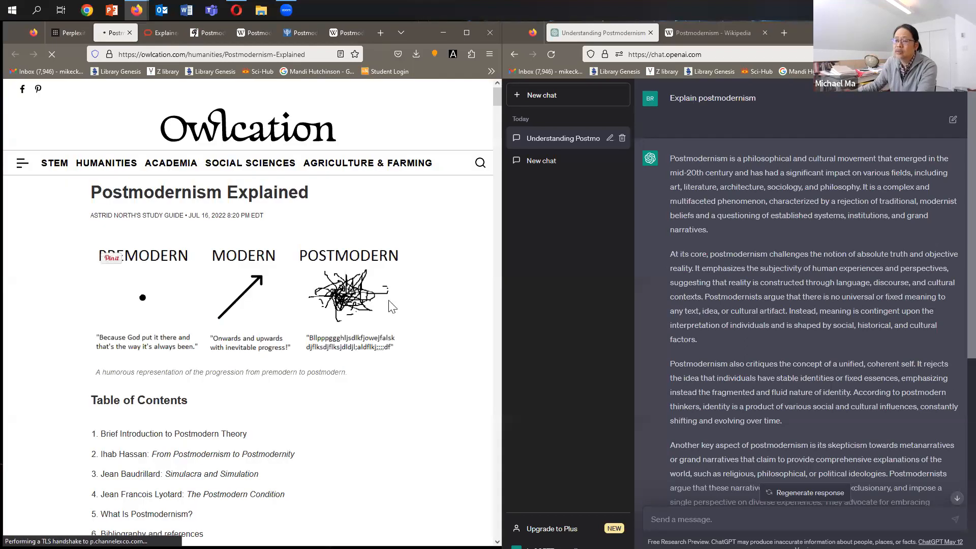
mouse_move(427, 310)
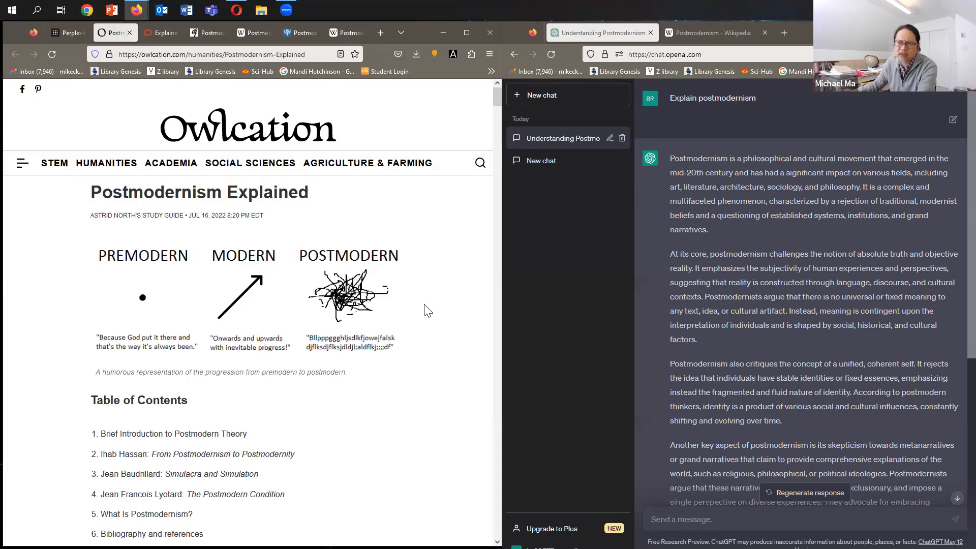
- Look over Owlcation's 'Postmodernism Explained' article, then return to Perplexity's answer
scroll("down", 3)
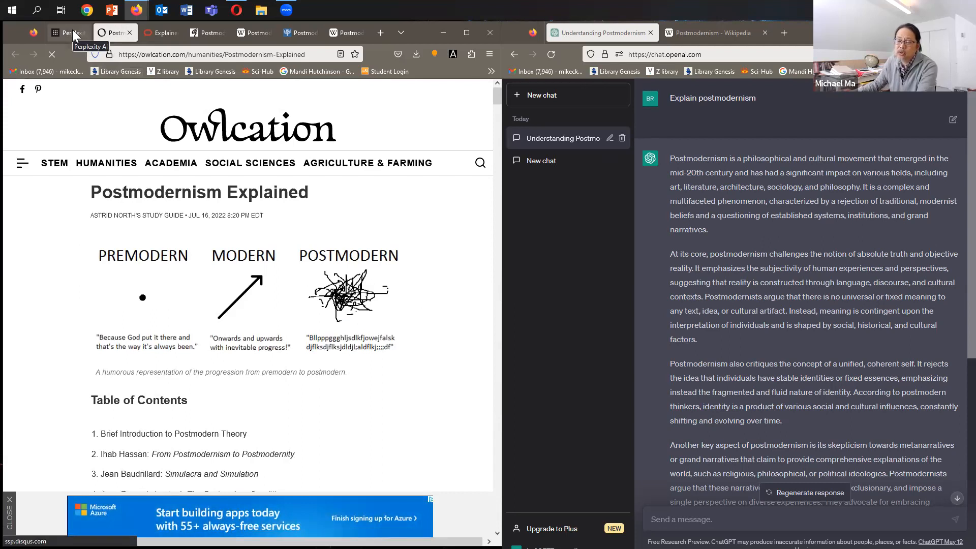
left_click(68, 33)
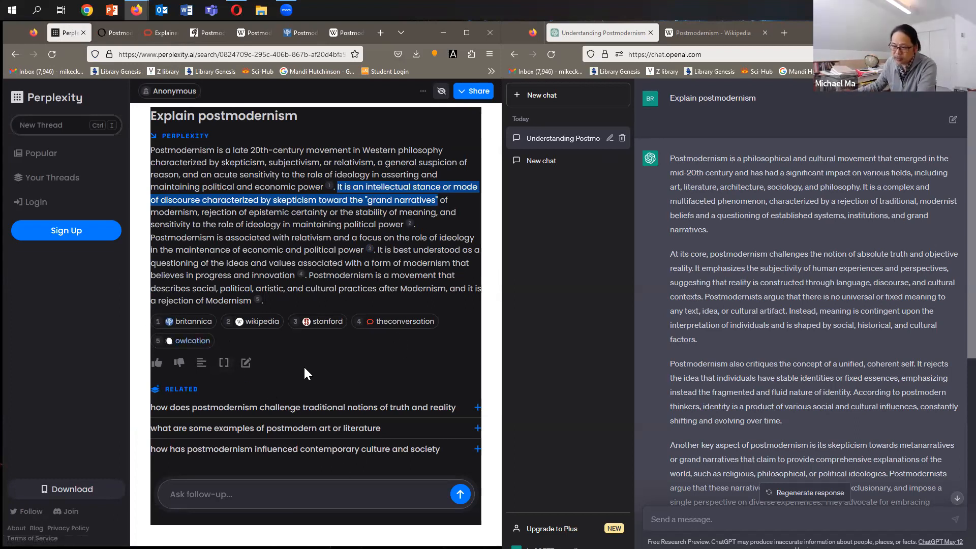
mouse_move(344, 369)
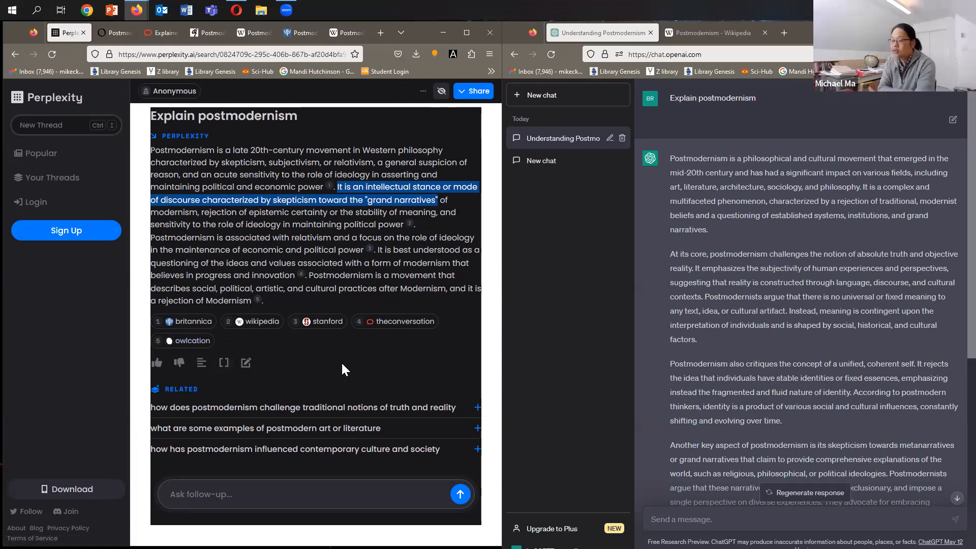
mouse_move(320, 408)
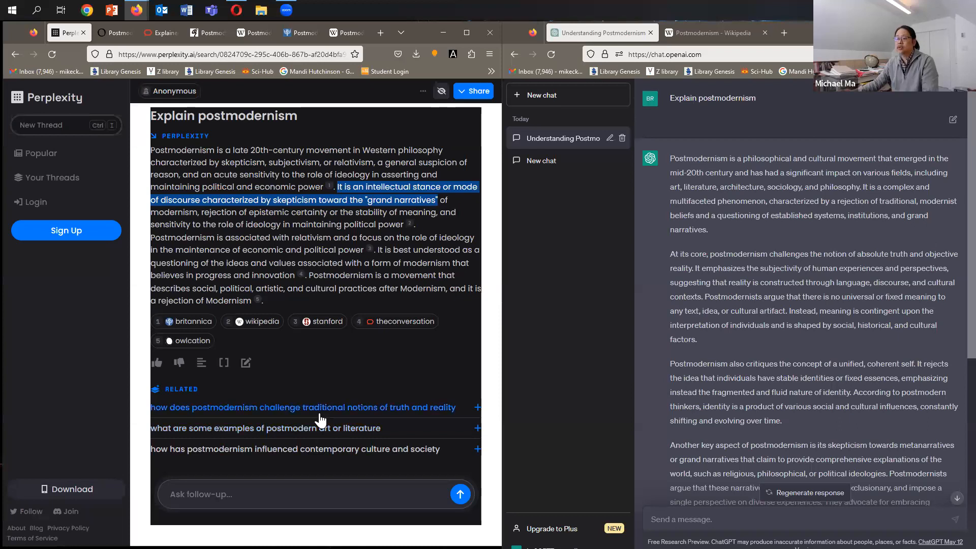
- Ask the related question on truth and reality and scroll through its cited answer
left_click(302, 407)
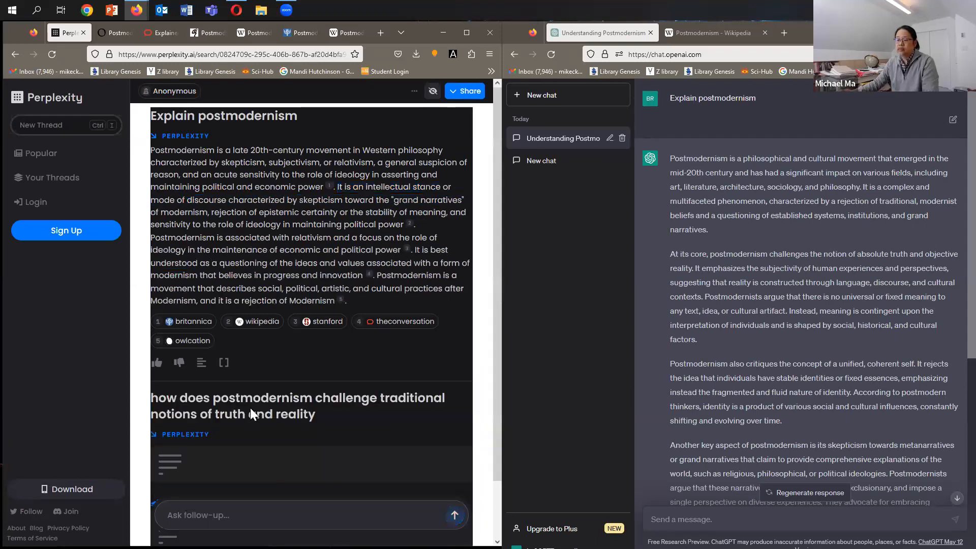
scroll("down", 3)
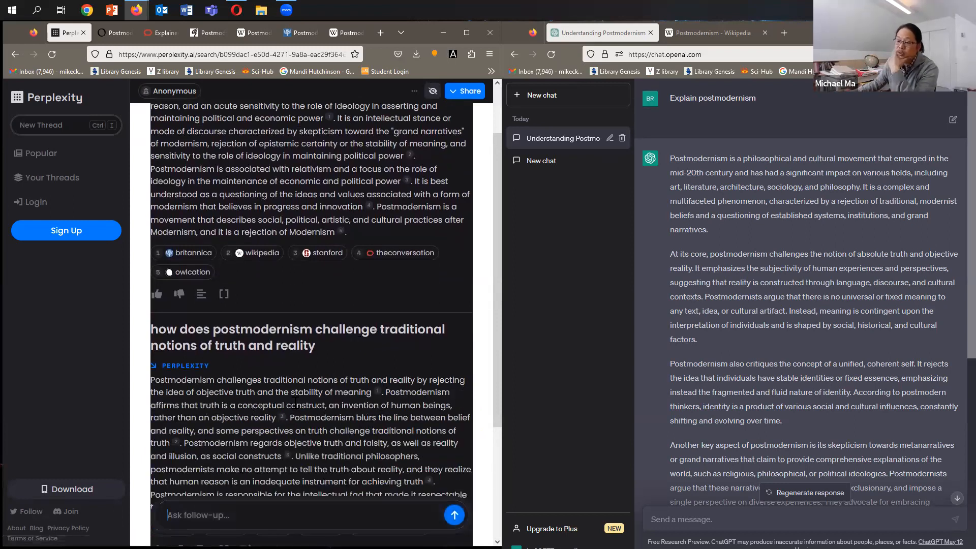
scroll("down", 3)
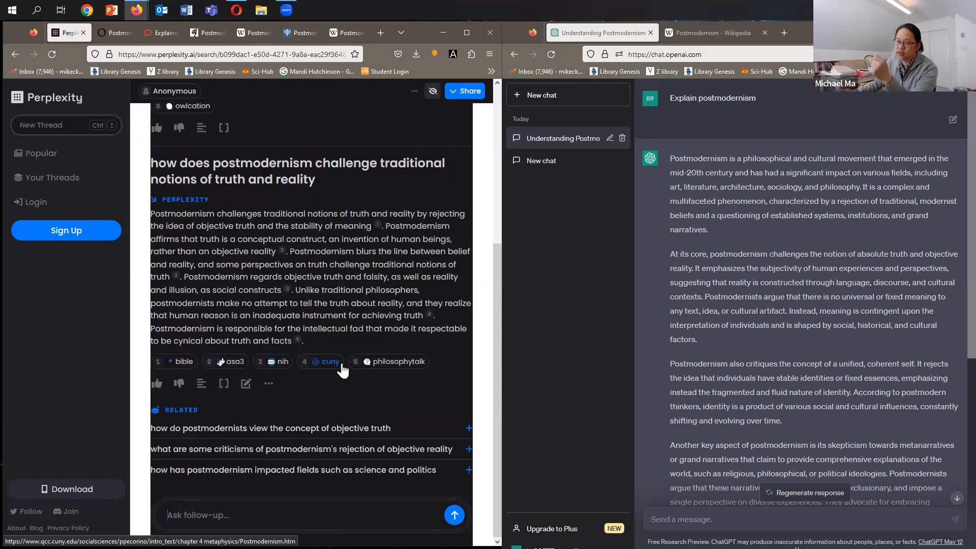
mouse_move(330, 304)
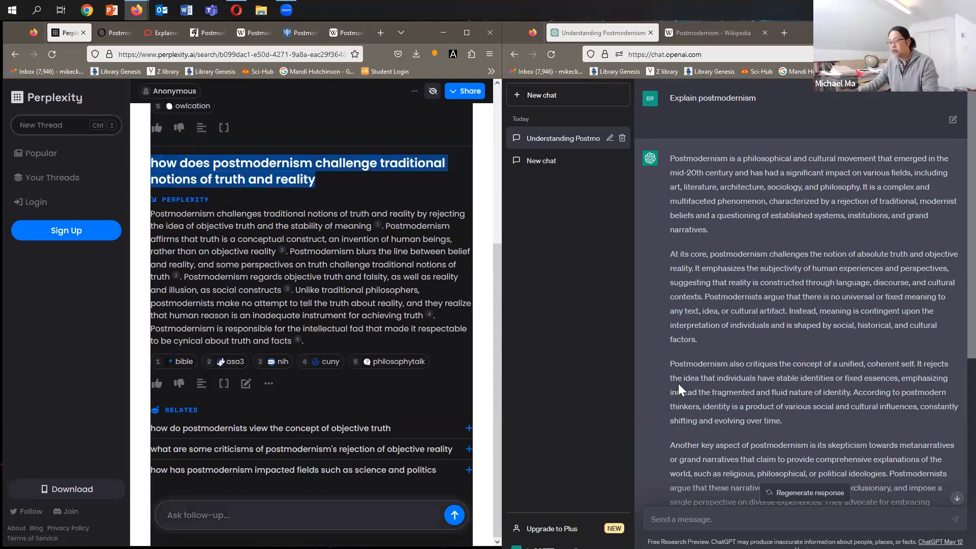
type("how does postmodernism challenge traditional notions of truth and reality")
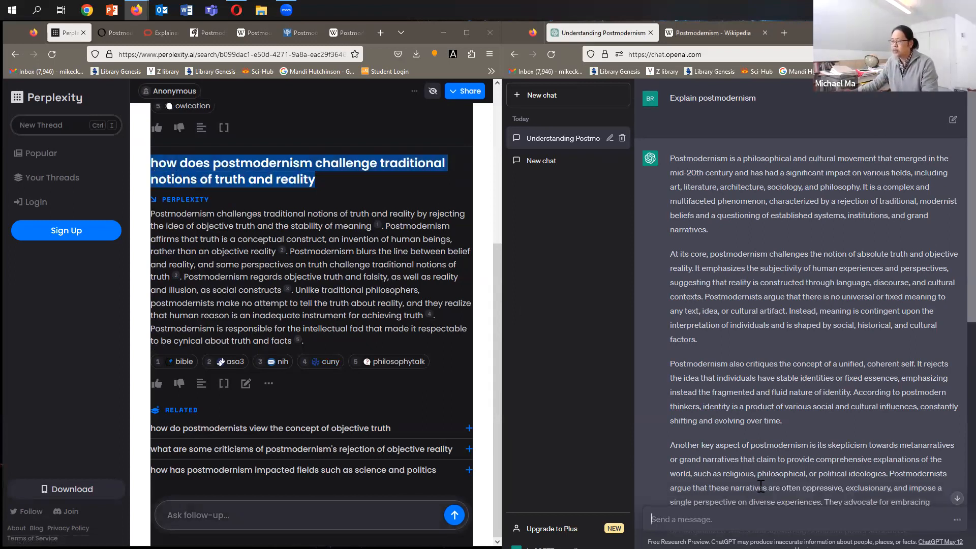
scroll("down", 3)
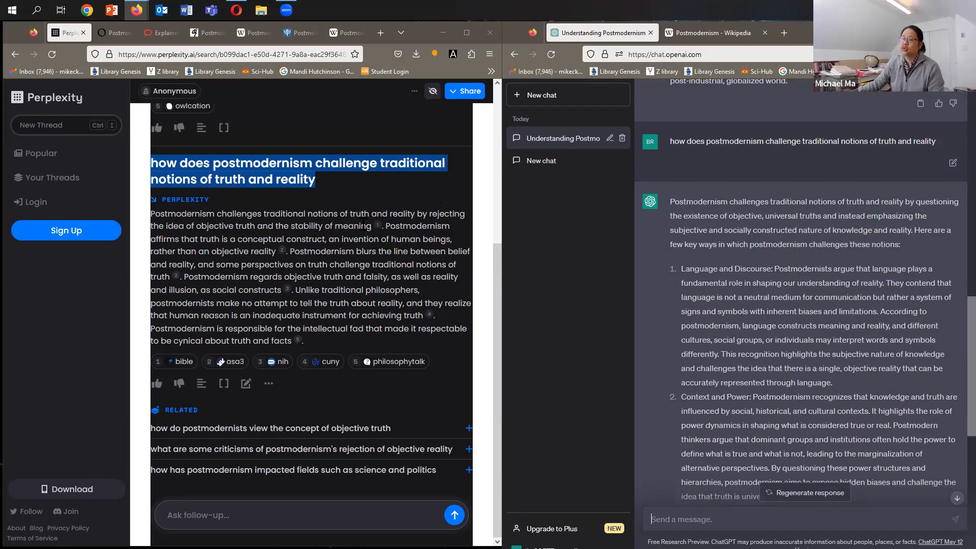
mouse_move(219, 238)
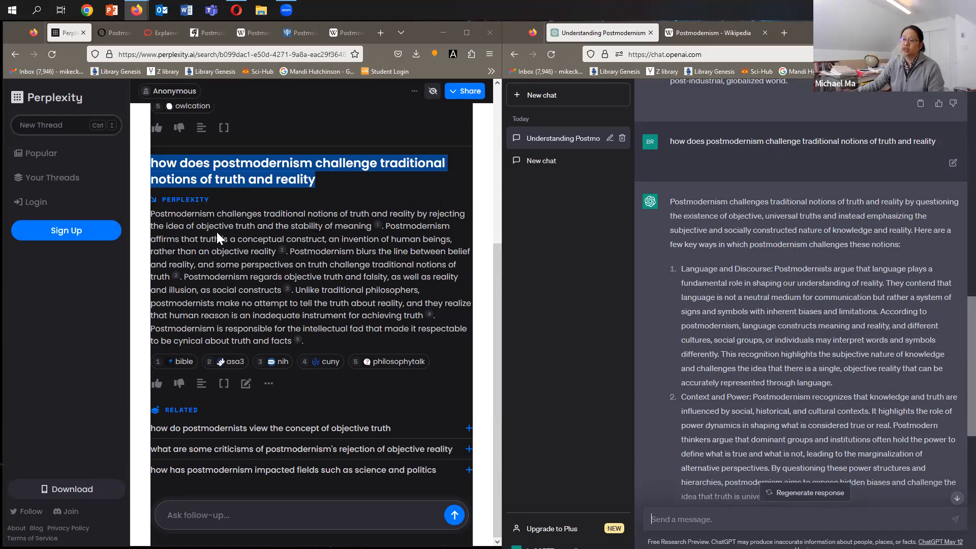
mouse_move(358, 239)
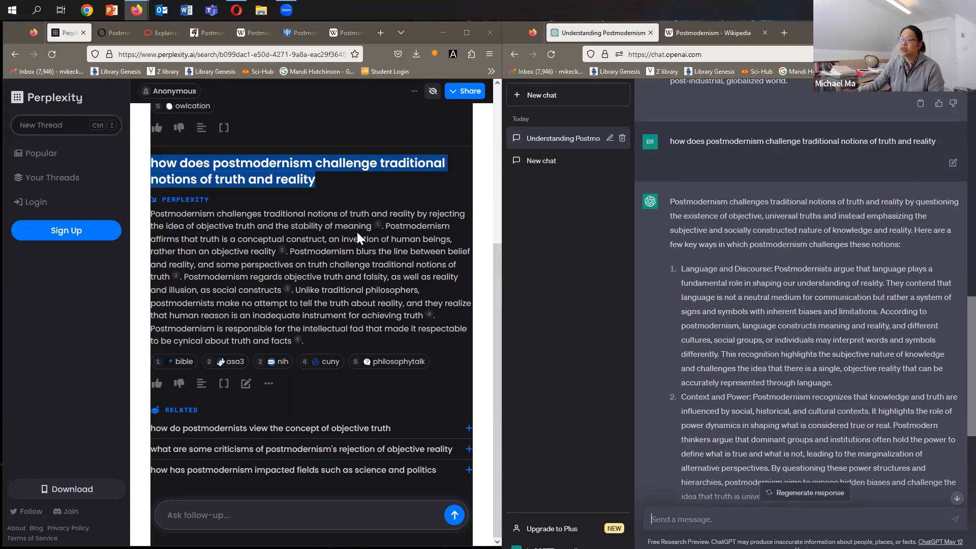
mouse_move(721, 227)
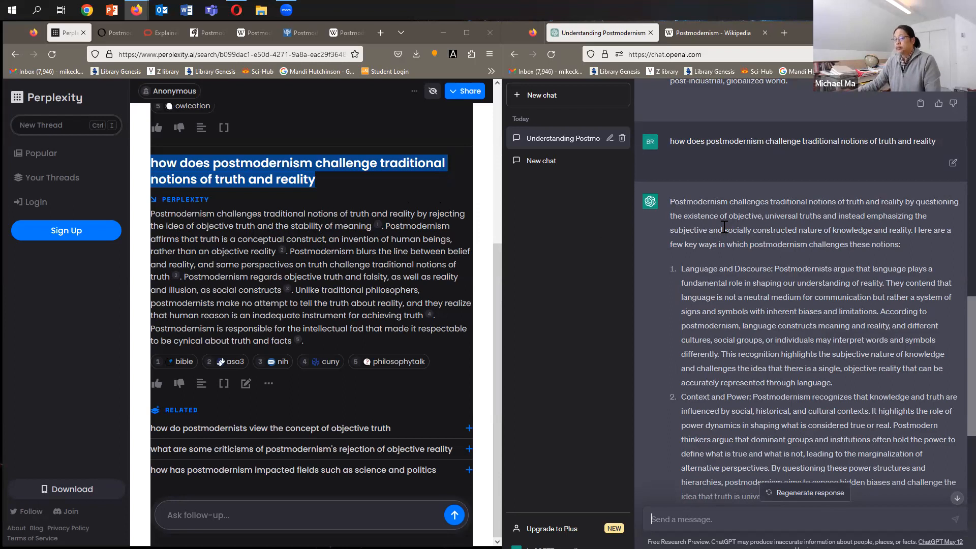
mouse_move(731, 215)
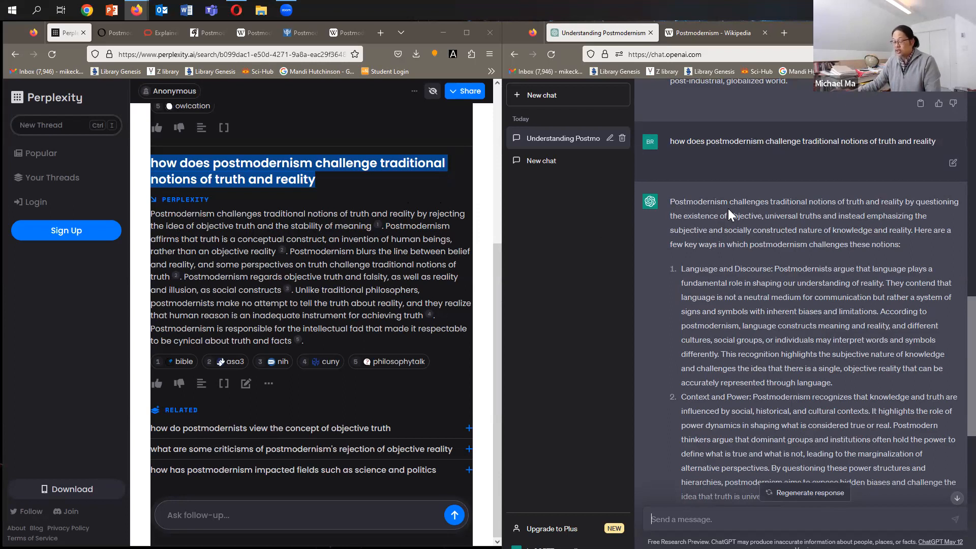
mouse_move(844, 212)
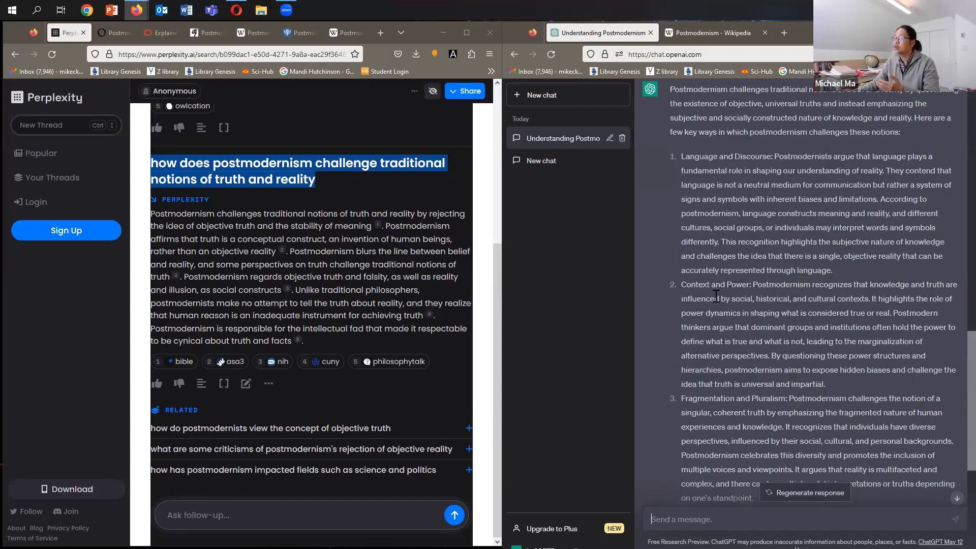
scroll("down", 3)
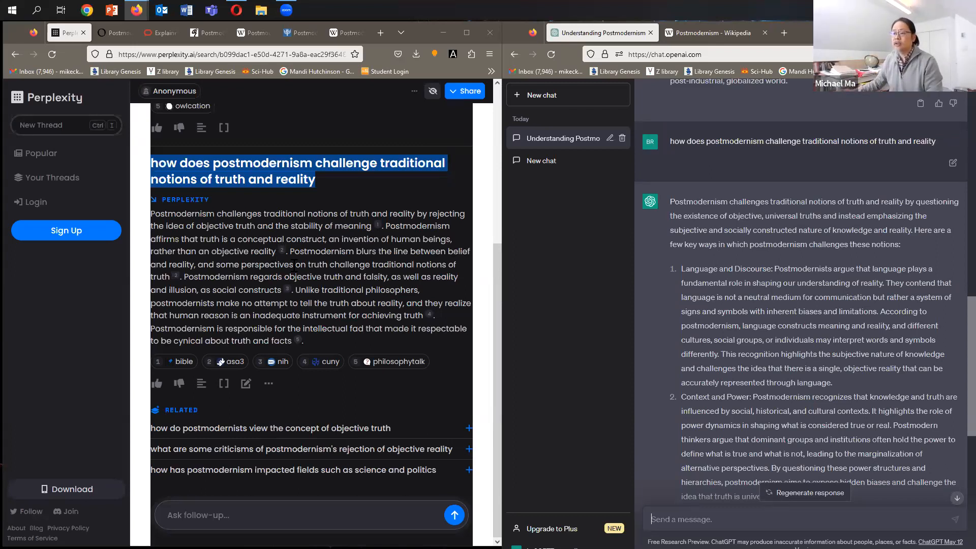
mouse_move(183, 361)
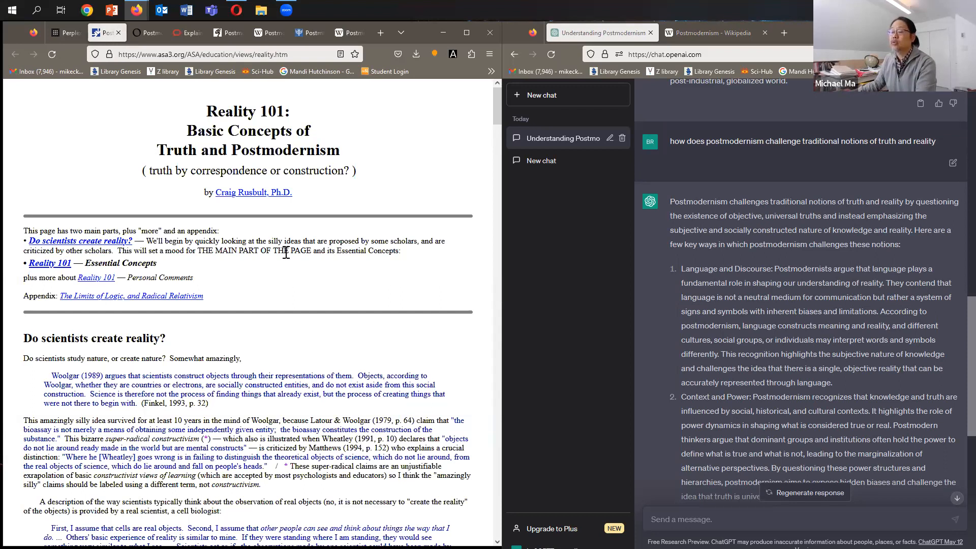
mouse_move(67, 33)
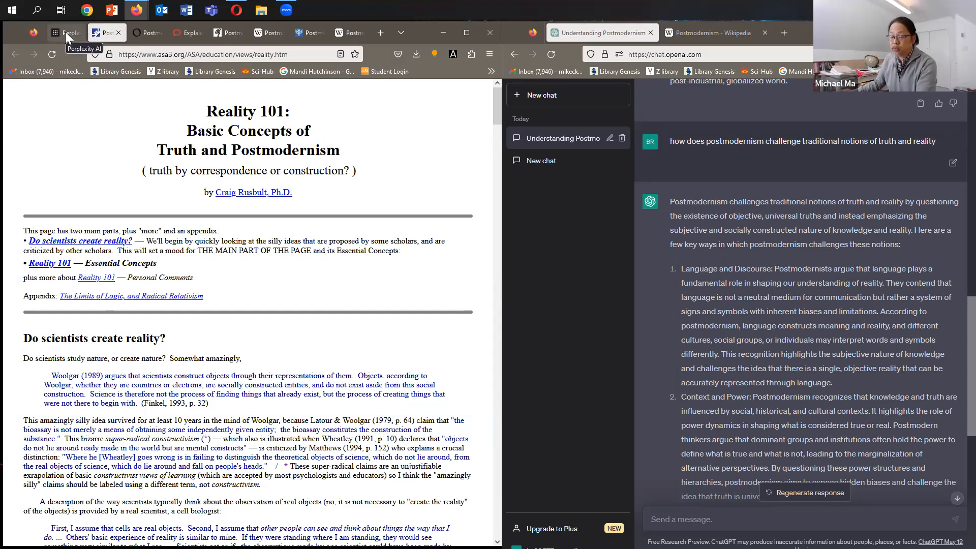
- Move between the asa3 Reality 101 tab and Perplexity's truth-and-reality sources
left_click(64, 32)
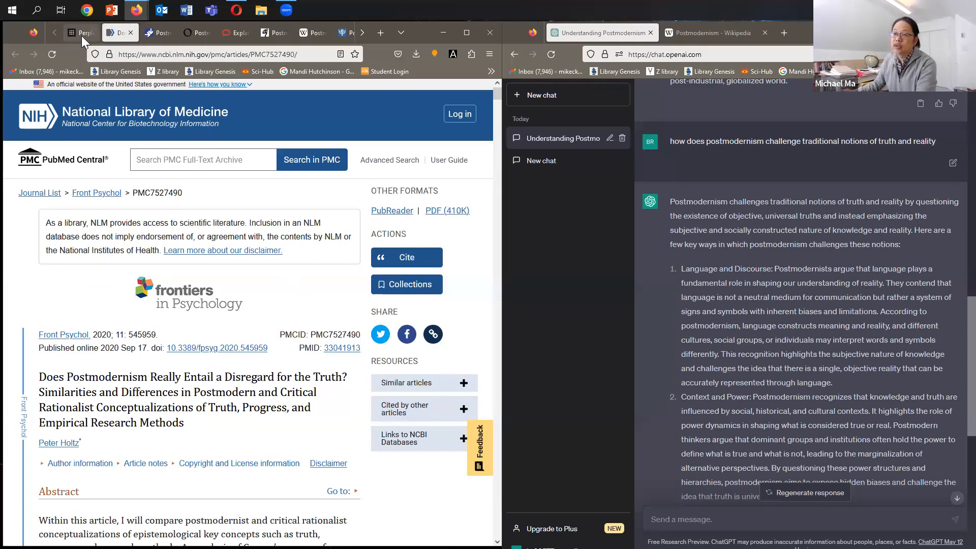
left_click(80, 32)
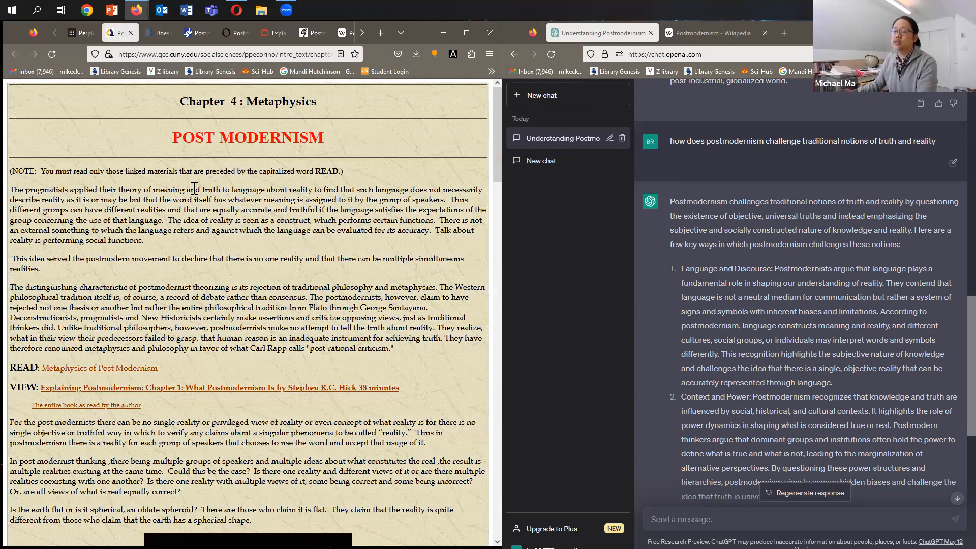
mouse_move(327, 243)
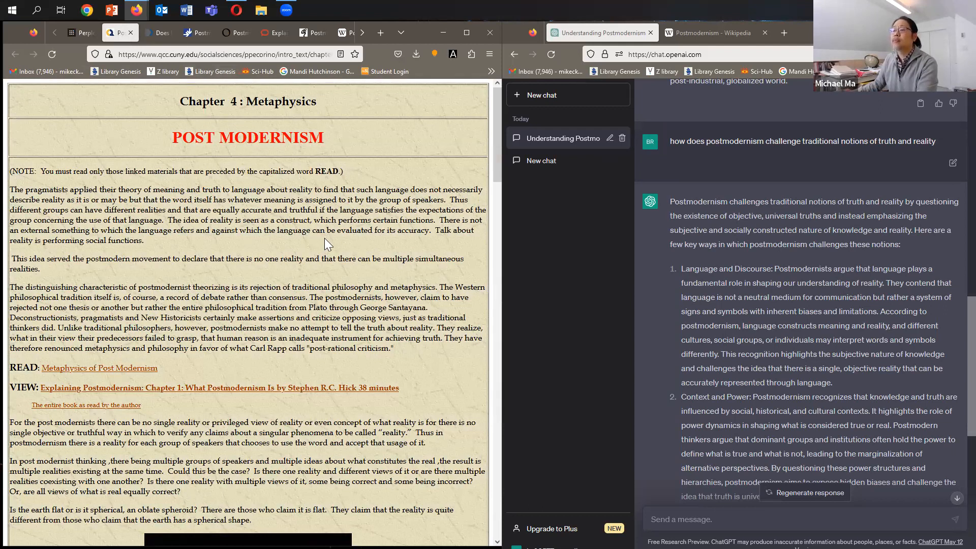
- Read through the CUNY 'Chapter 4 Post Modernism' source page, then return to Perplexity's truth-and-reality answer
scroll("down", 3)
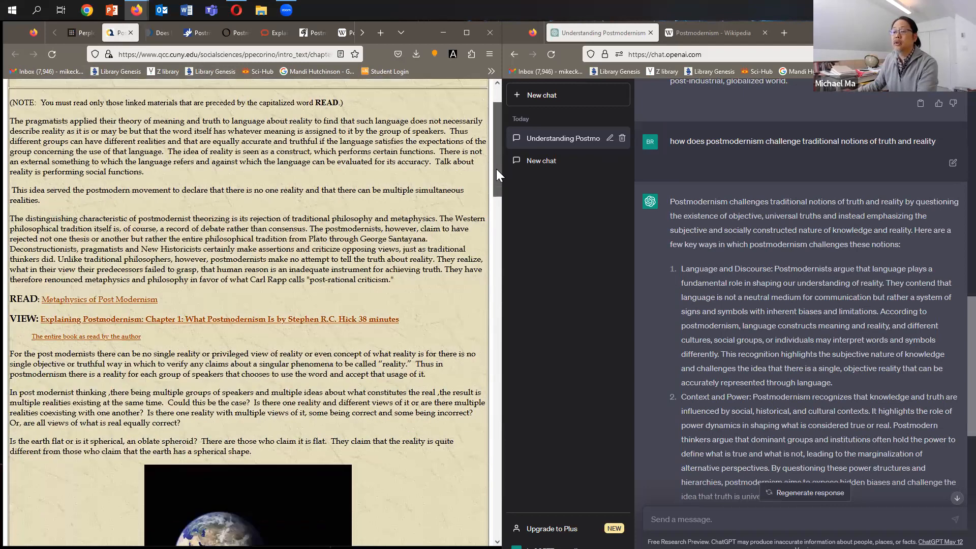
scroll("down", 3)
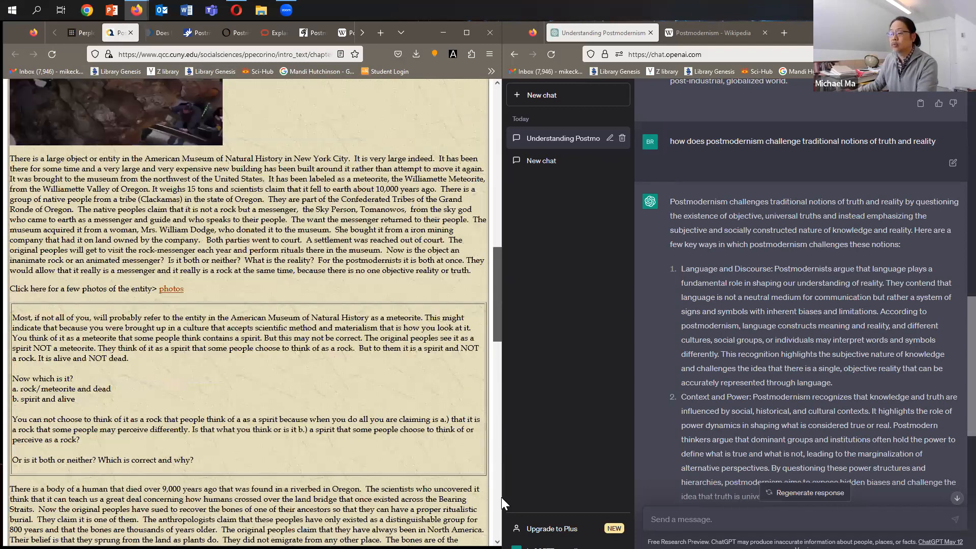
scroll("down", 3)
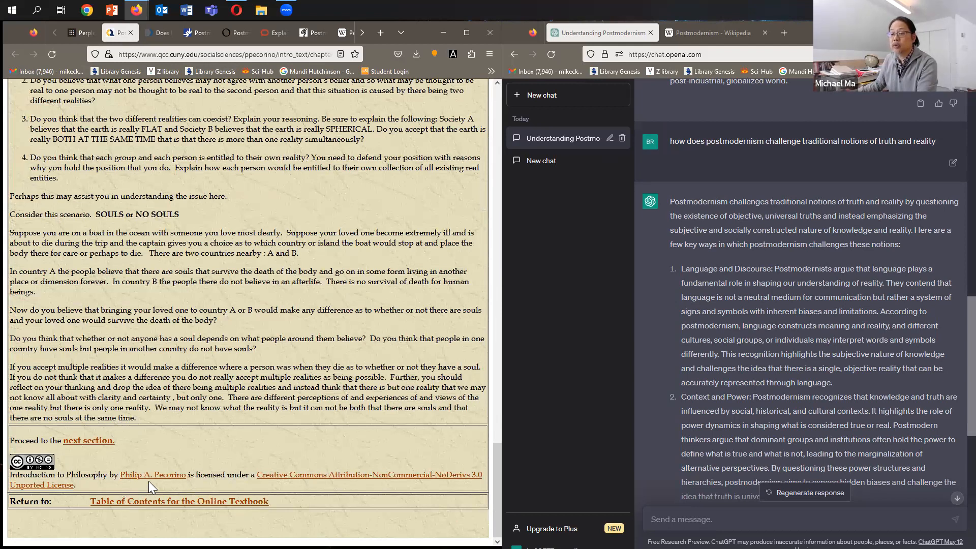
mouse_move(130, 183)
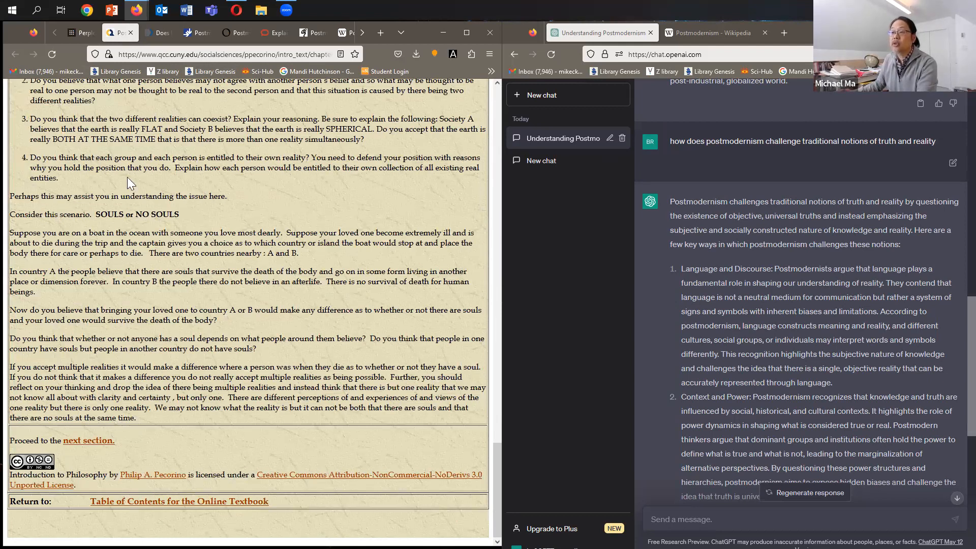
left_click(81, 32)
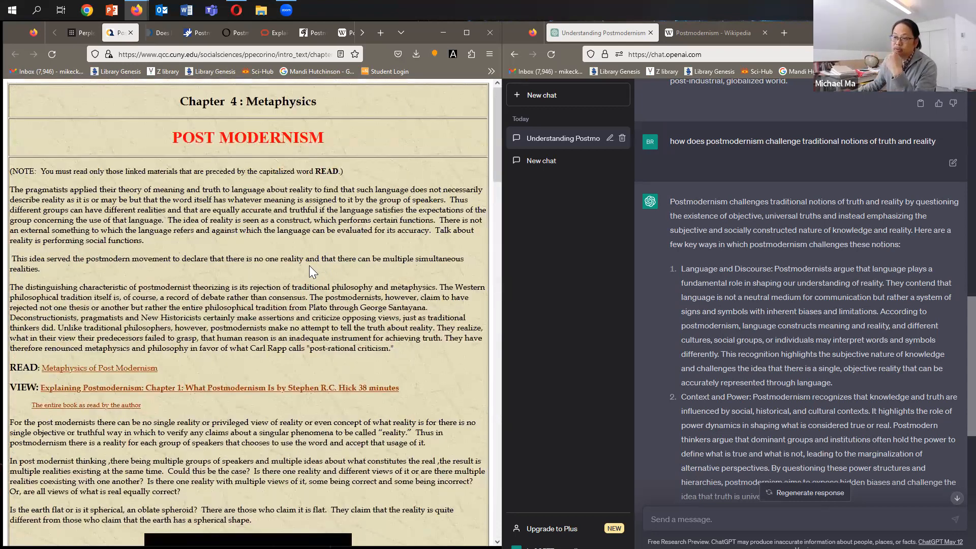
scroll("down", 3)
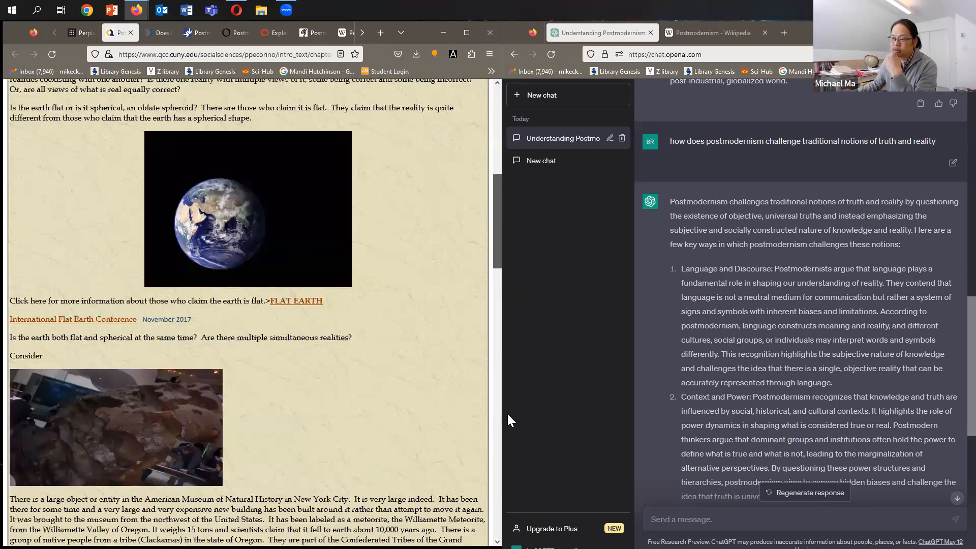
scroll("down", 3)
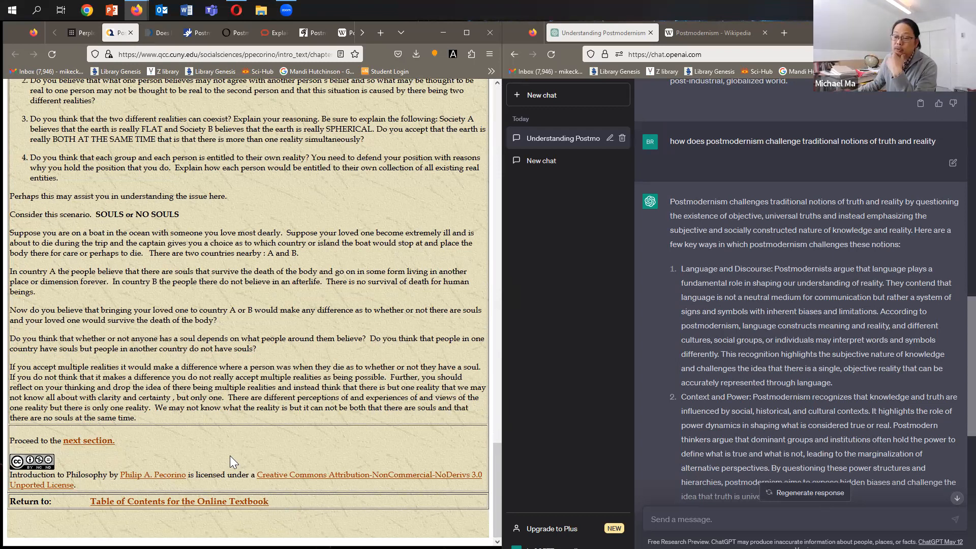
mouse_move(144, 212)
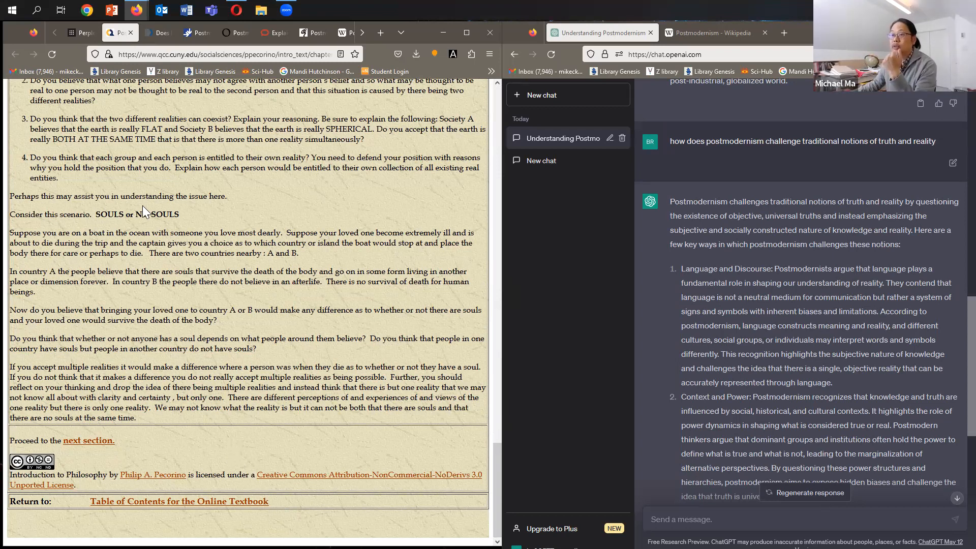
mouse_move(268, 277)
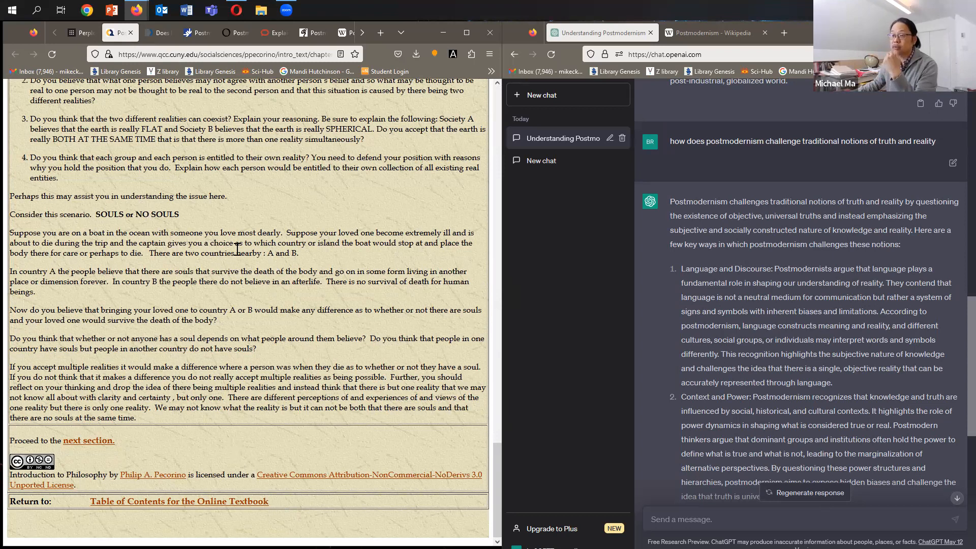
left_click(80, 33)
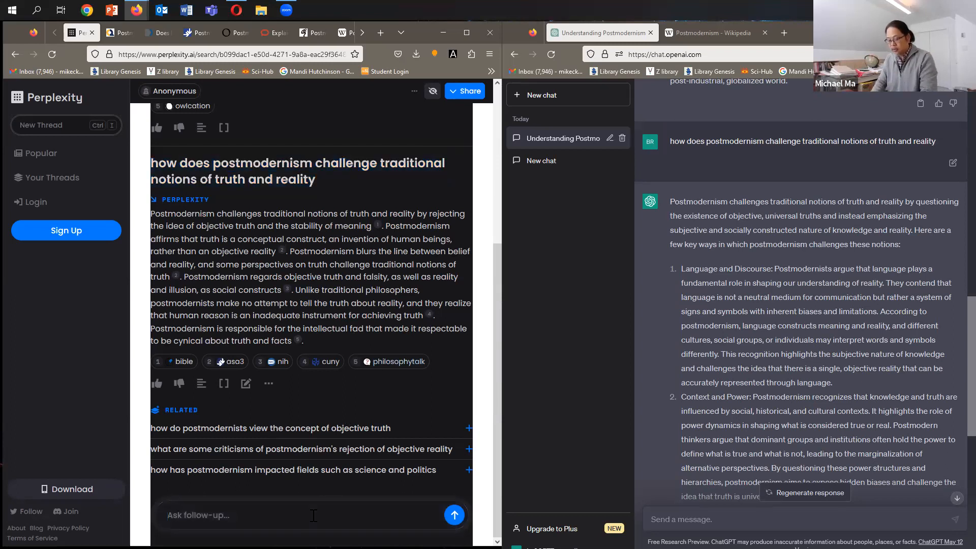
- Ask the follow-up 'give me more context about this thing called postmodernism'
type("give me more context about this")
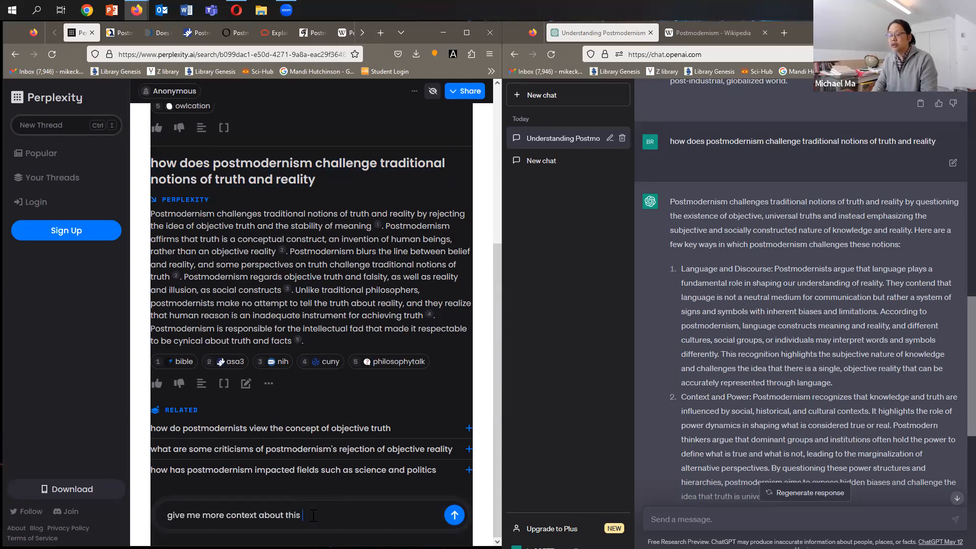
type("thing")
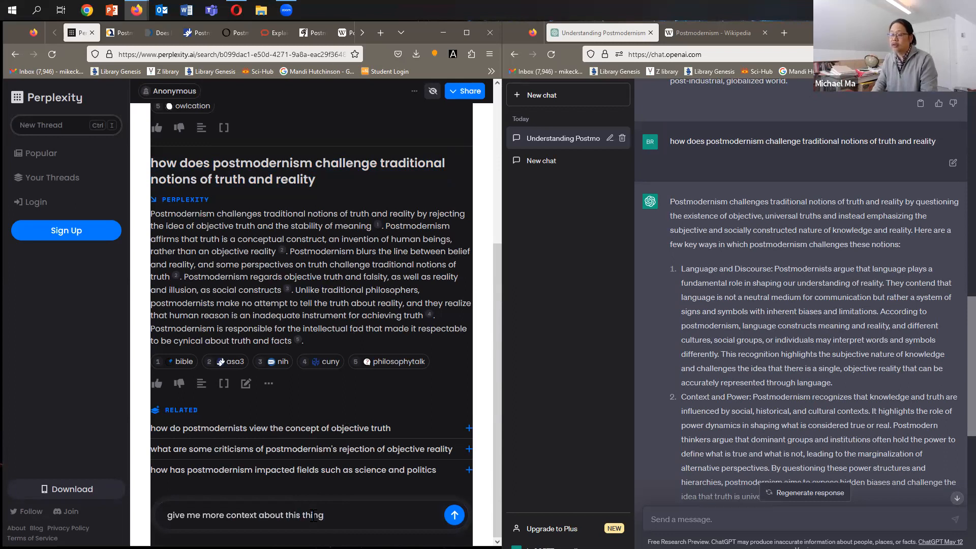
type("called p")
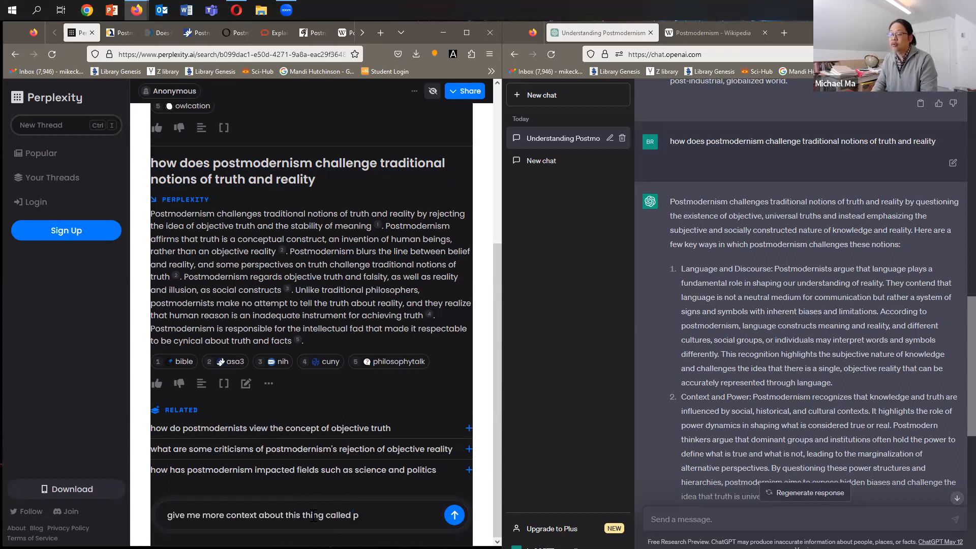
type("ostmodern")
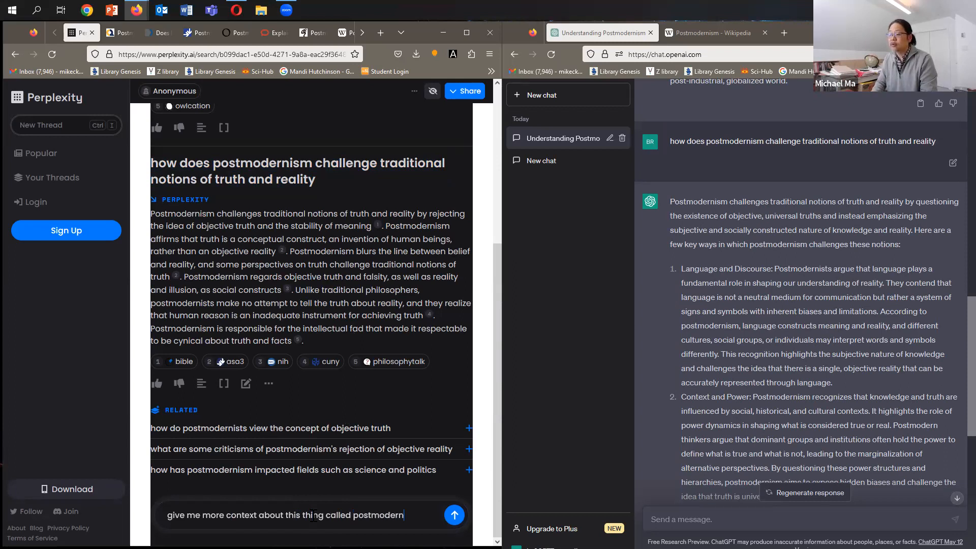
left_click(454, 514)
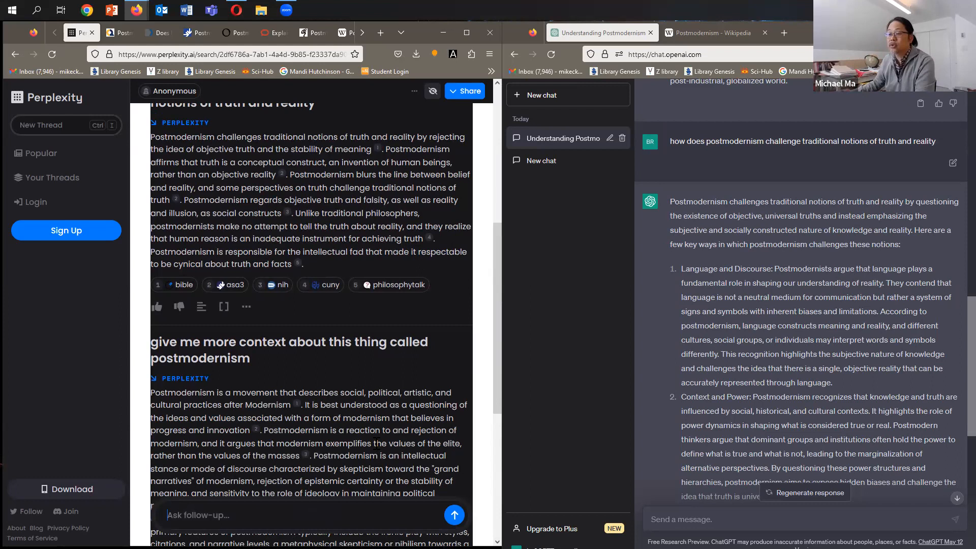
scroll("down", 3)
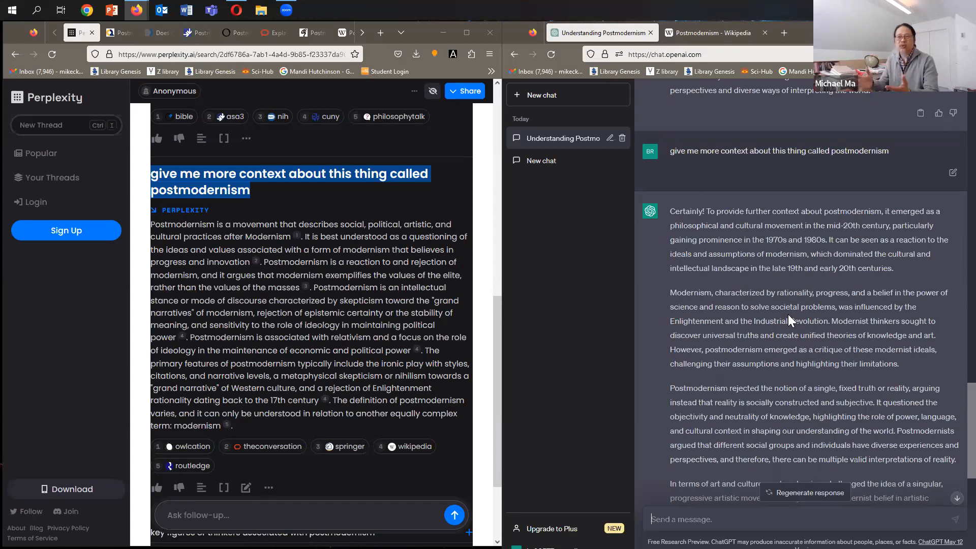
mouse_move(728, 313)
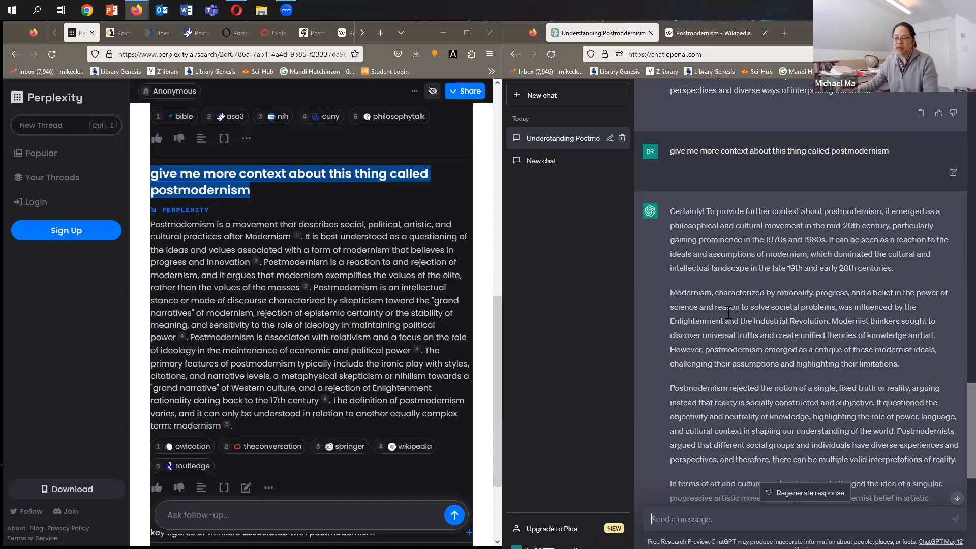